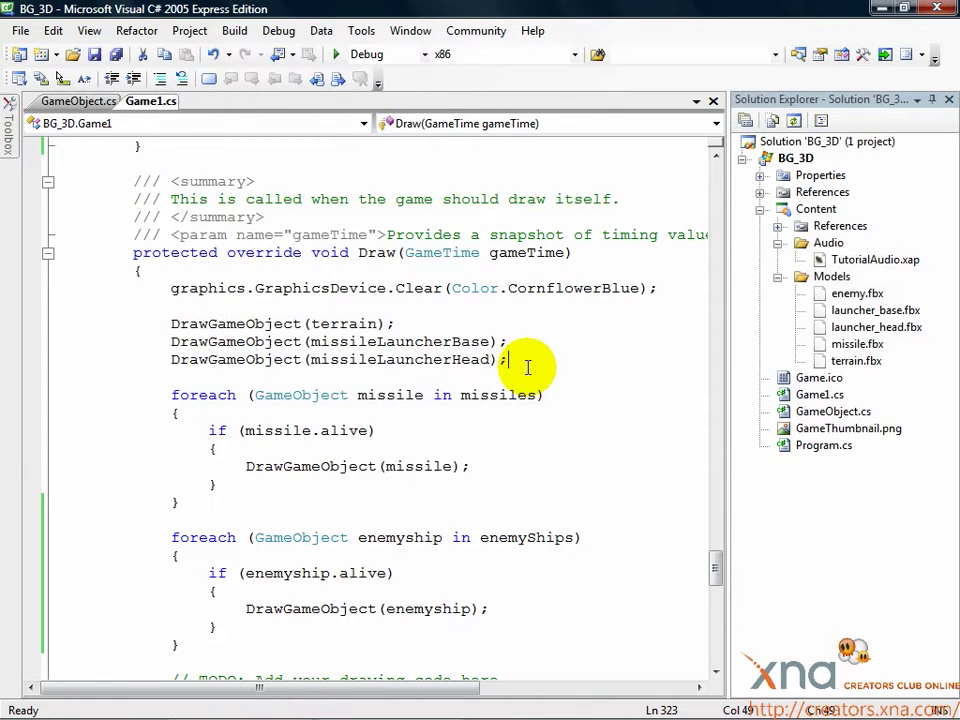
mouse_move(584, 136)
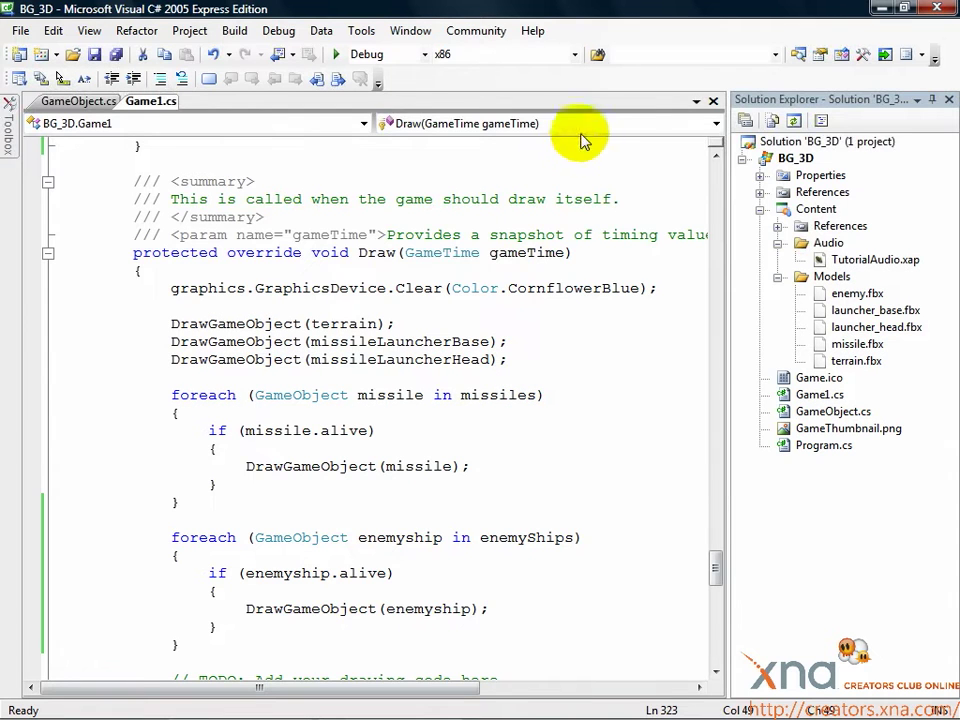
- Jump to the UpdateMissiles method and place the cursor after the out-of-range check
click(714, 124)
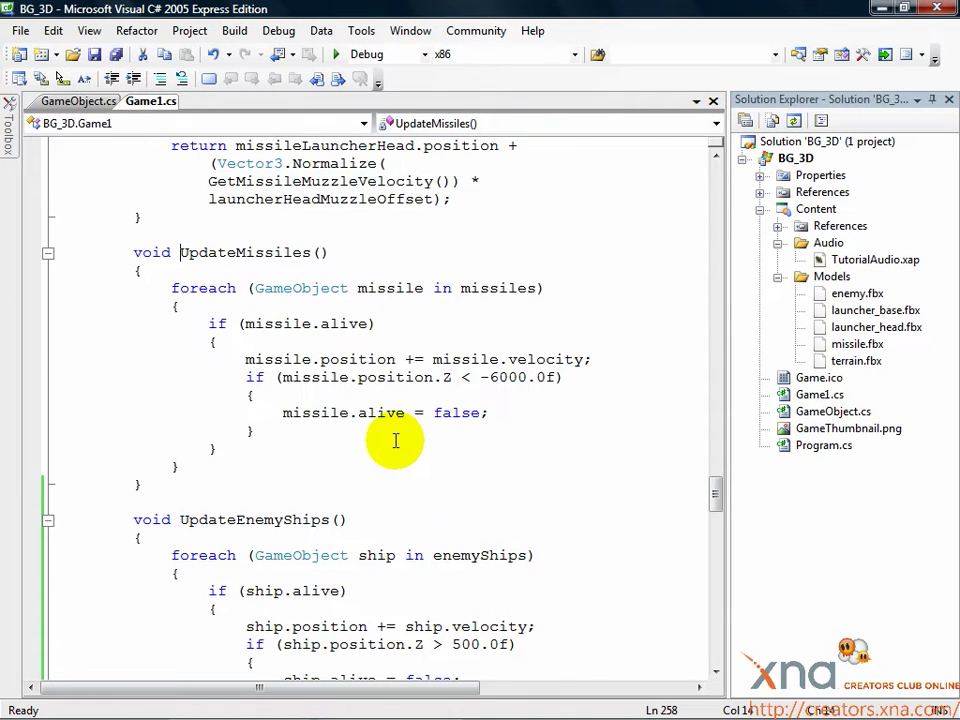
mouse_move(300, 376)
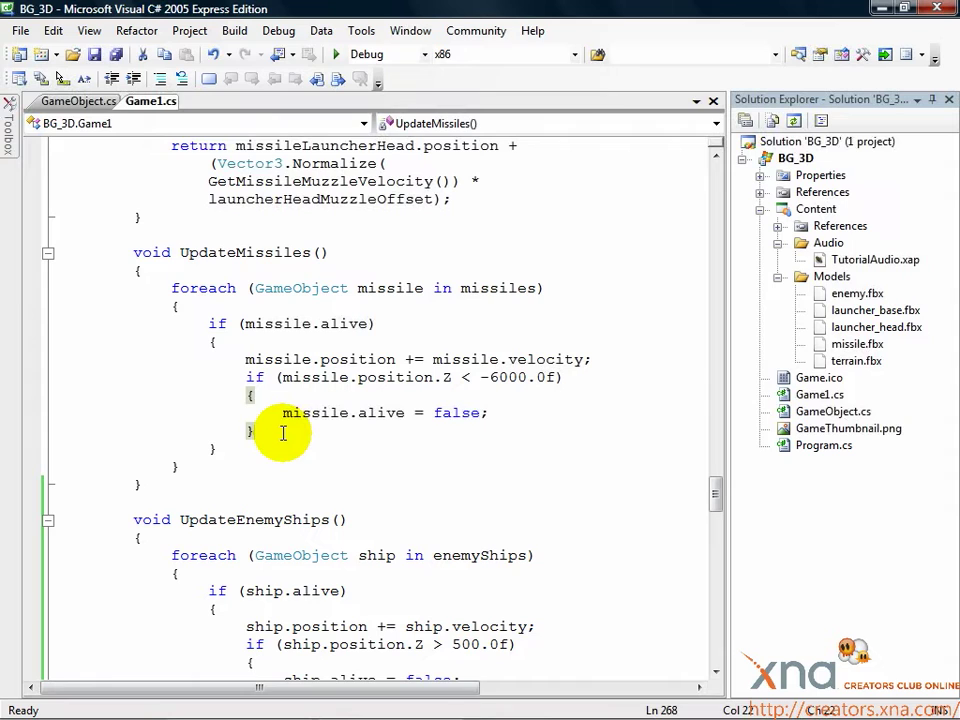
click(254, 430)
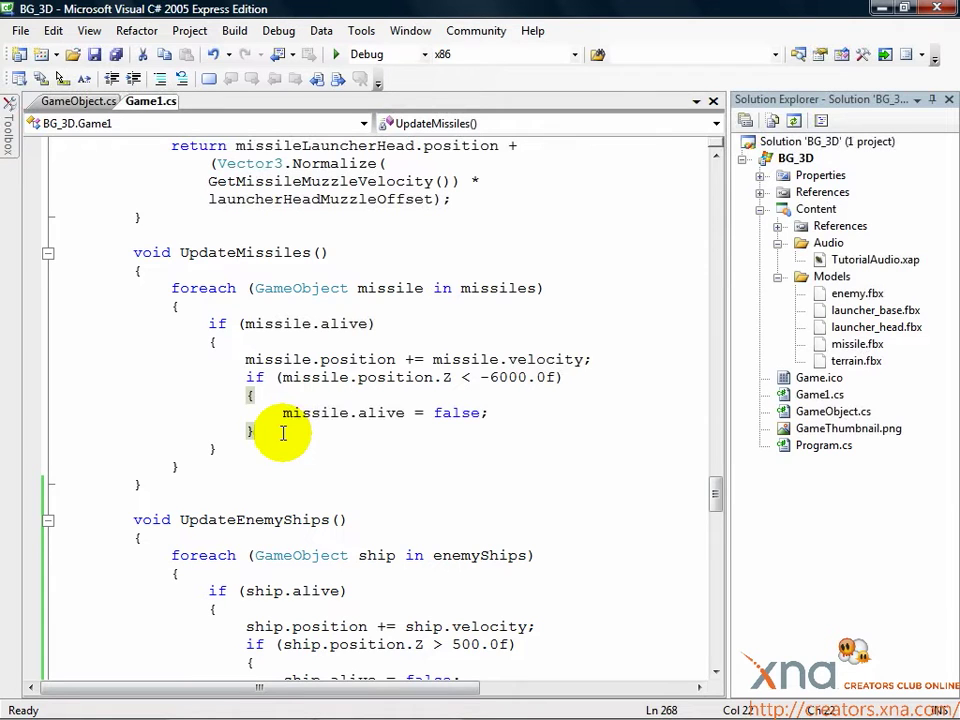
- Add an else branch calling TestCollision(missile) for in-range missiles
text(else)
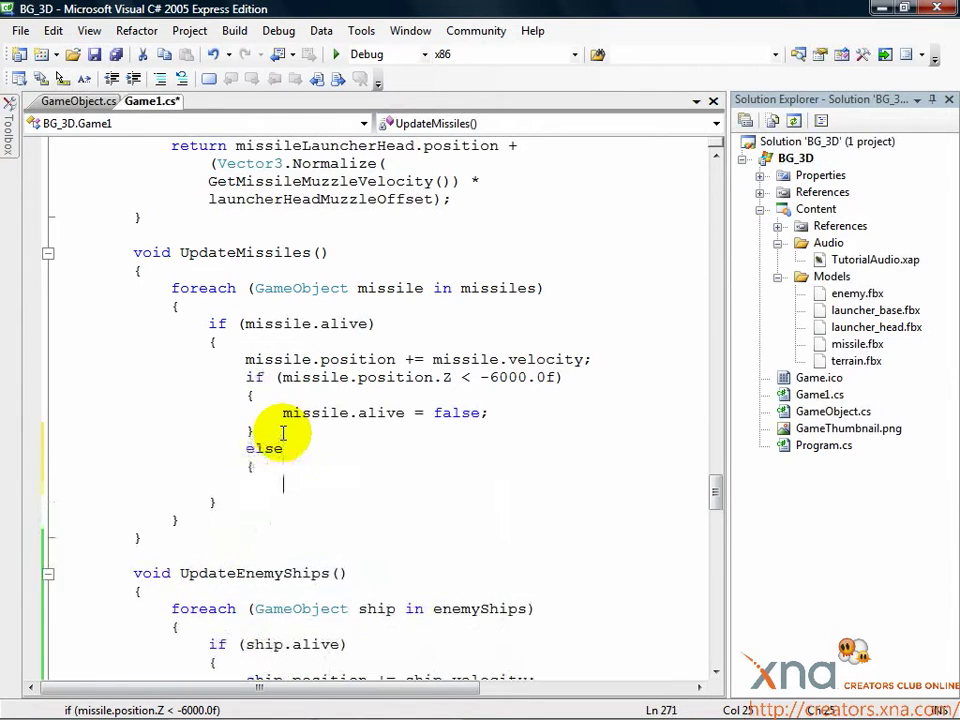
text(TestCollision(missile);)
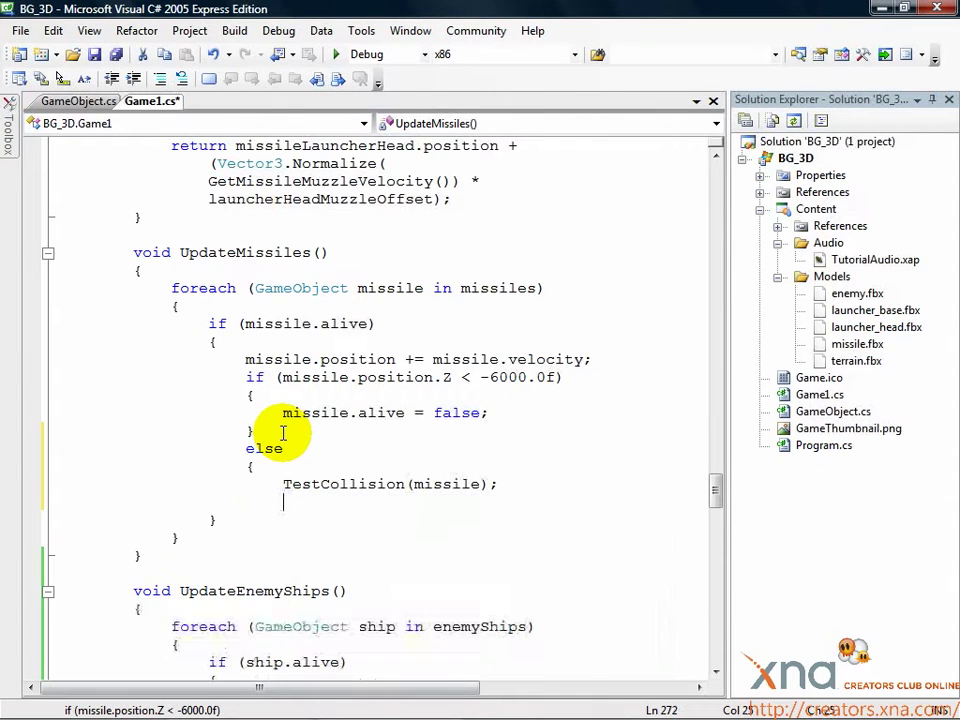
text({)
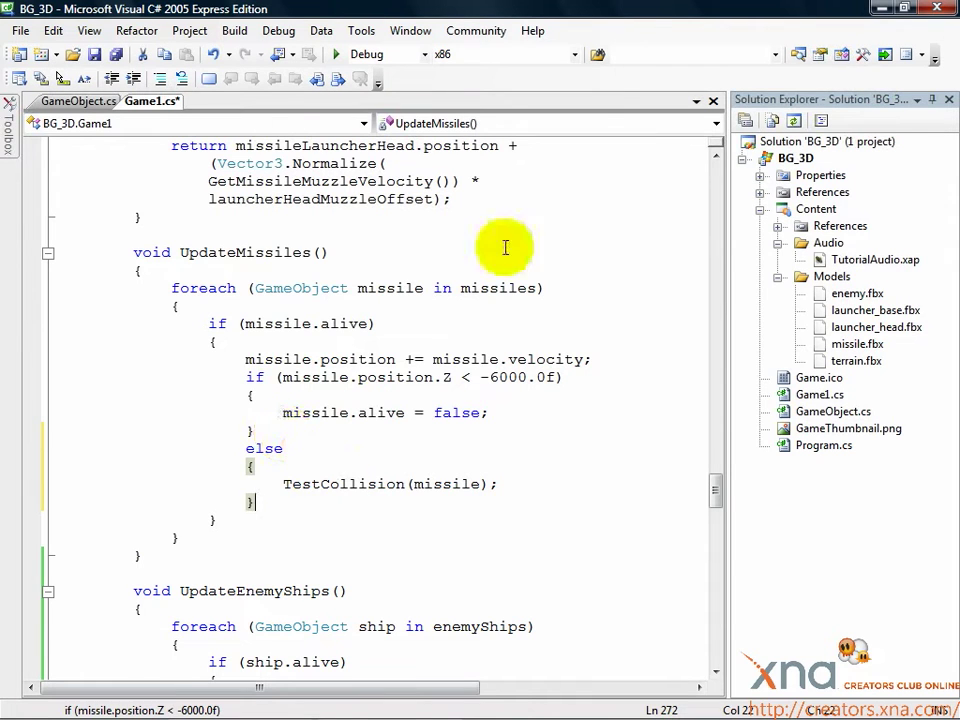
- Declare void TestCollision(GameObject missile) with its opening brace below UpdateEnemyShips
click(712, 124)
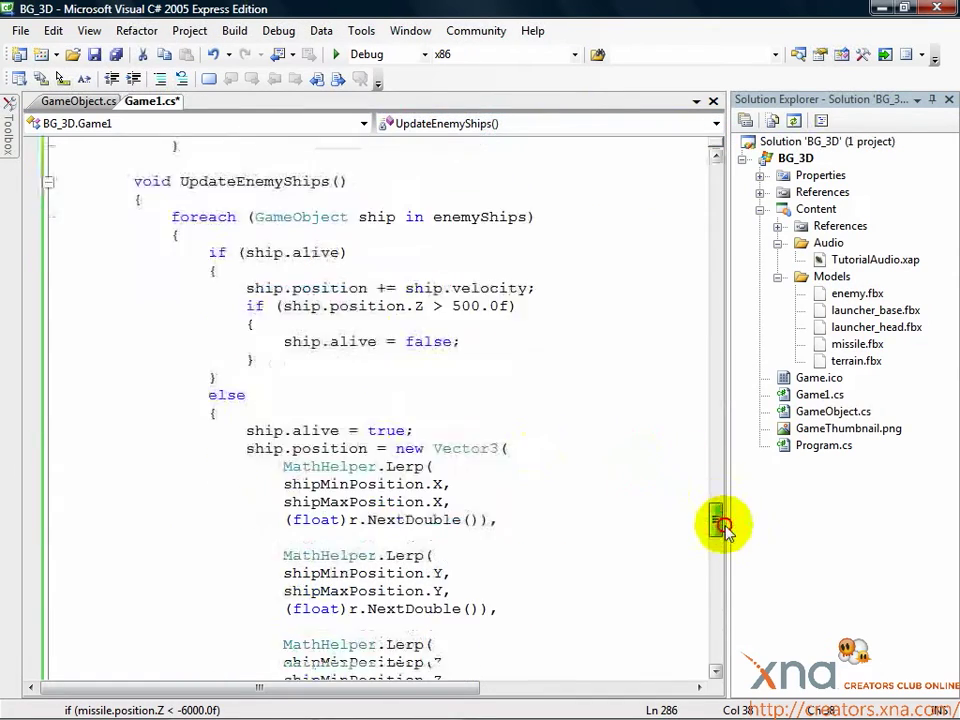
scroll(down, 3)
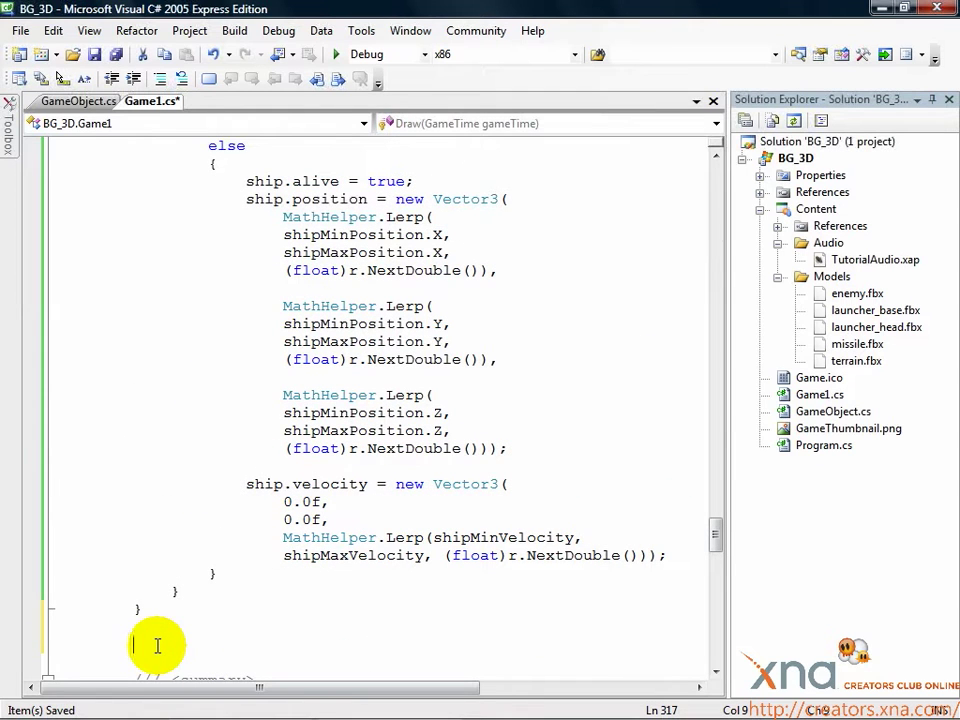
text(void TestCollision()
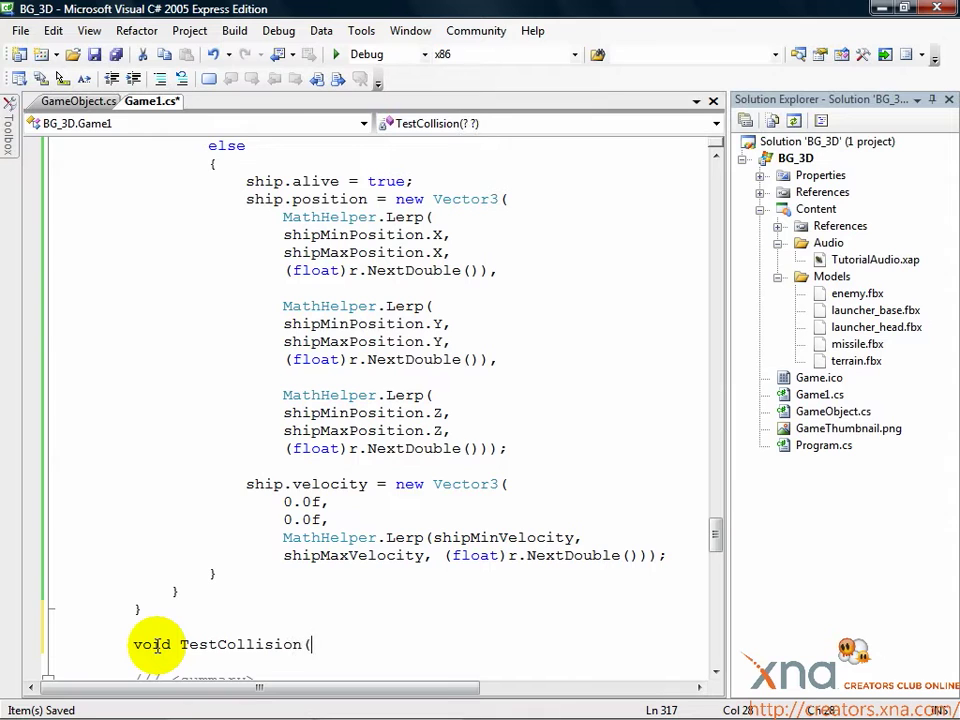
text(GameObject missi)
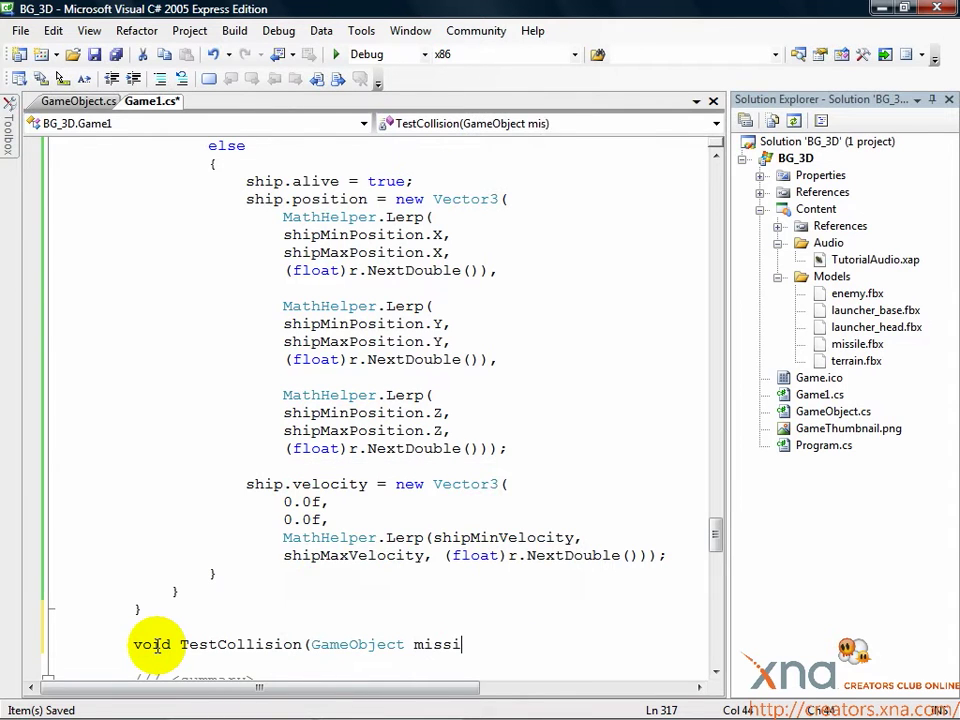
text(le))
text({)
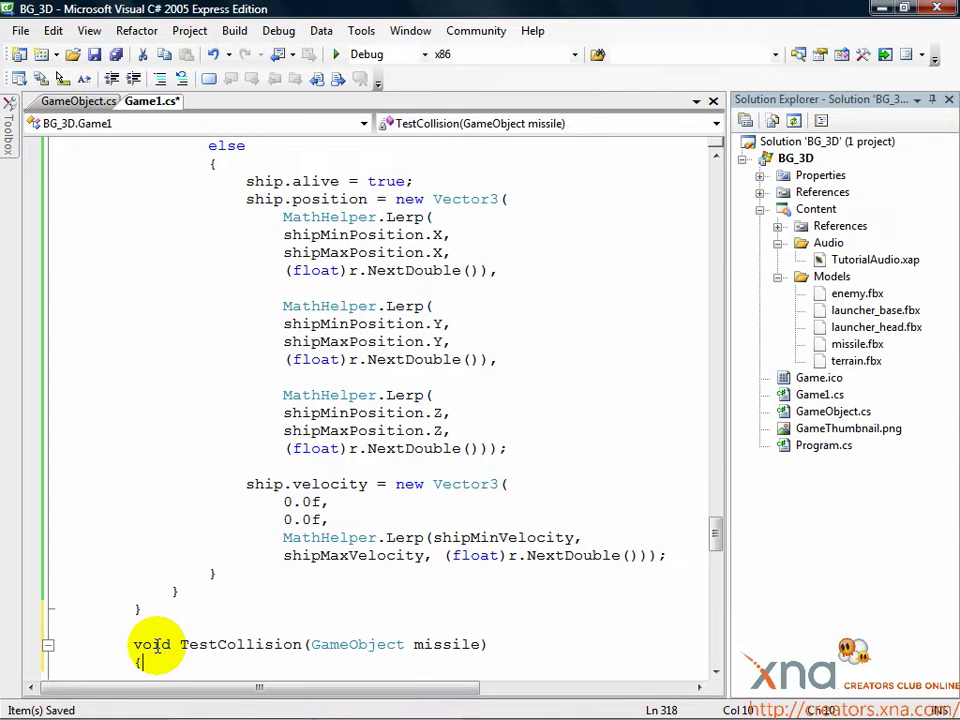
mouse_move(718, 532)
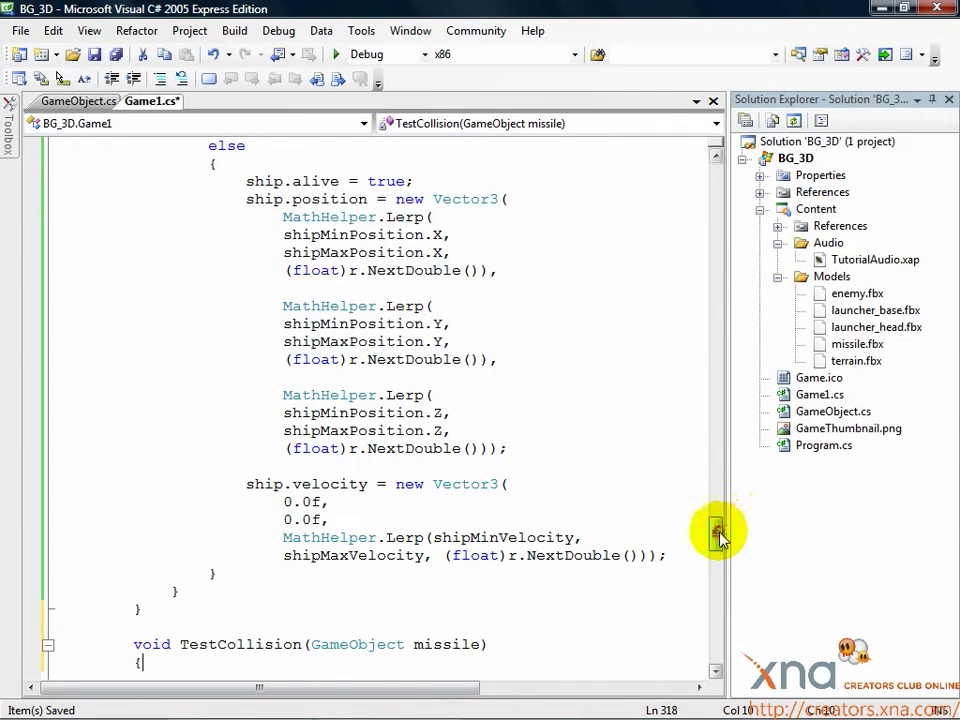
scroll(down, 3)
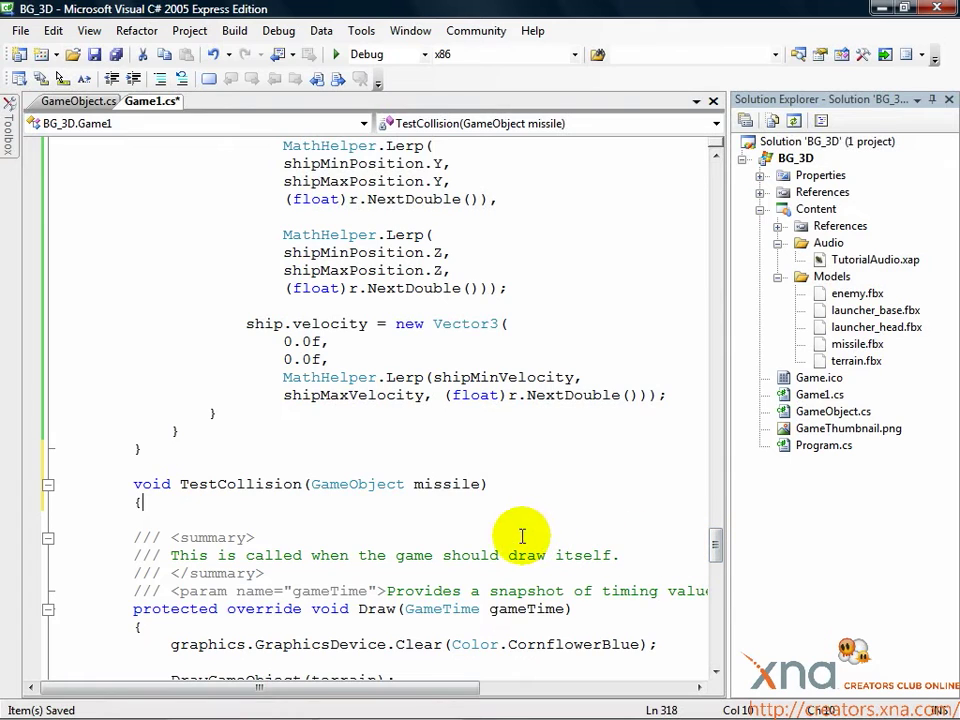
mouse_move(342, 500)
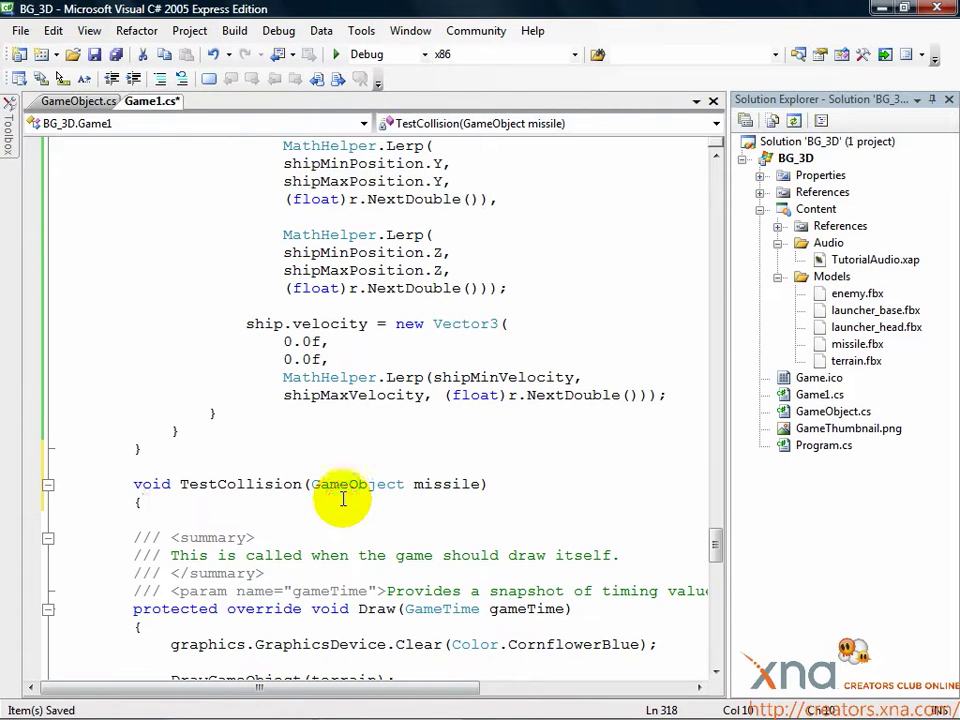
- Declare BoundingSphere missilesphere = missile.model.Meshes[0].BoundingSphere; inside TestCollision
text(BoundingSphere missilesphere =)
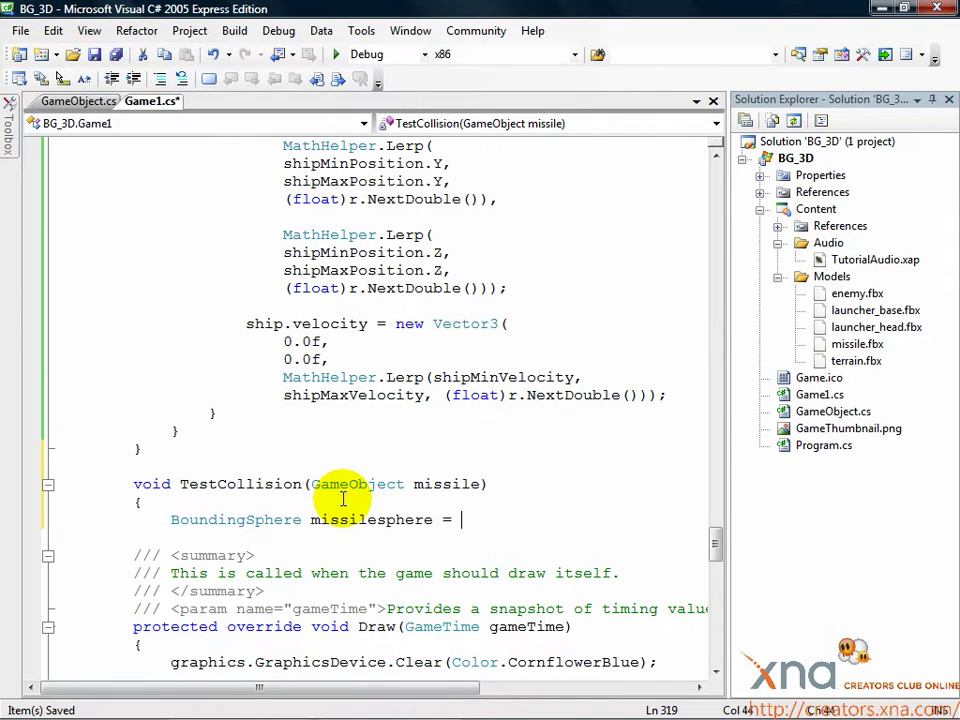
text(missile.model.Meshes)
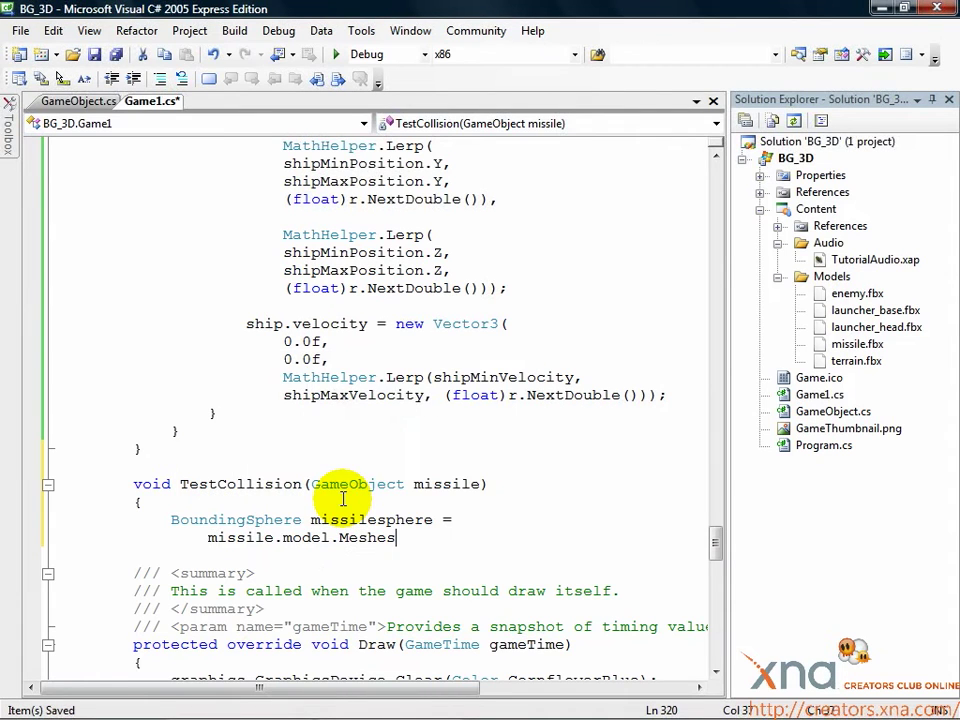
text([0])
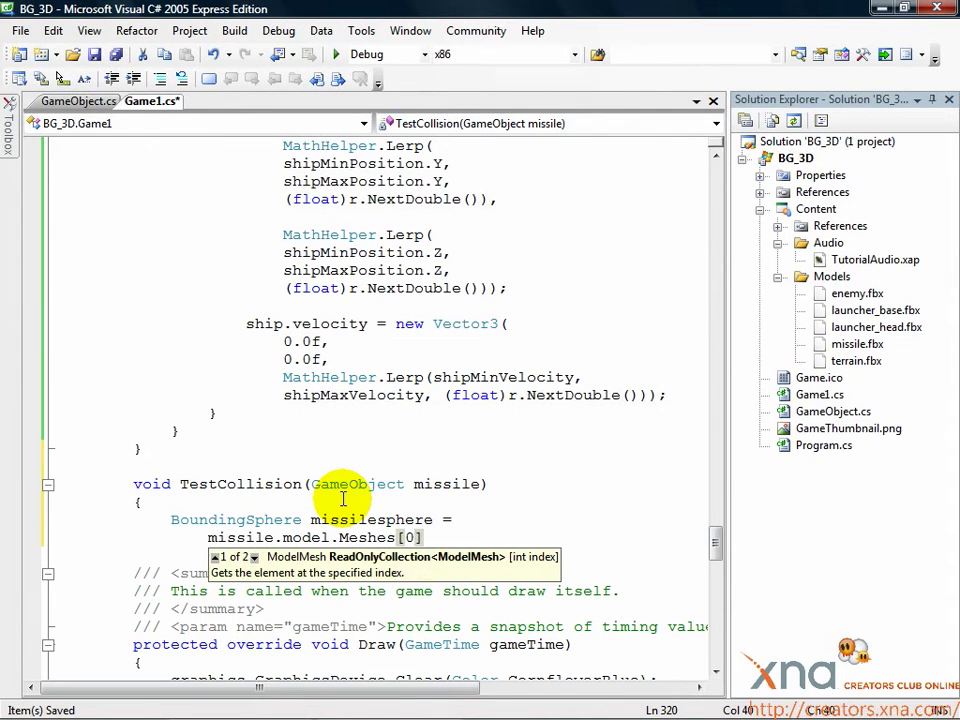
text(.BoundingSphere)
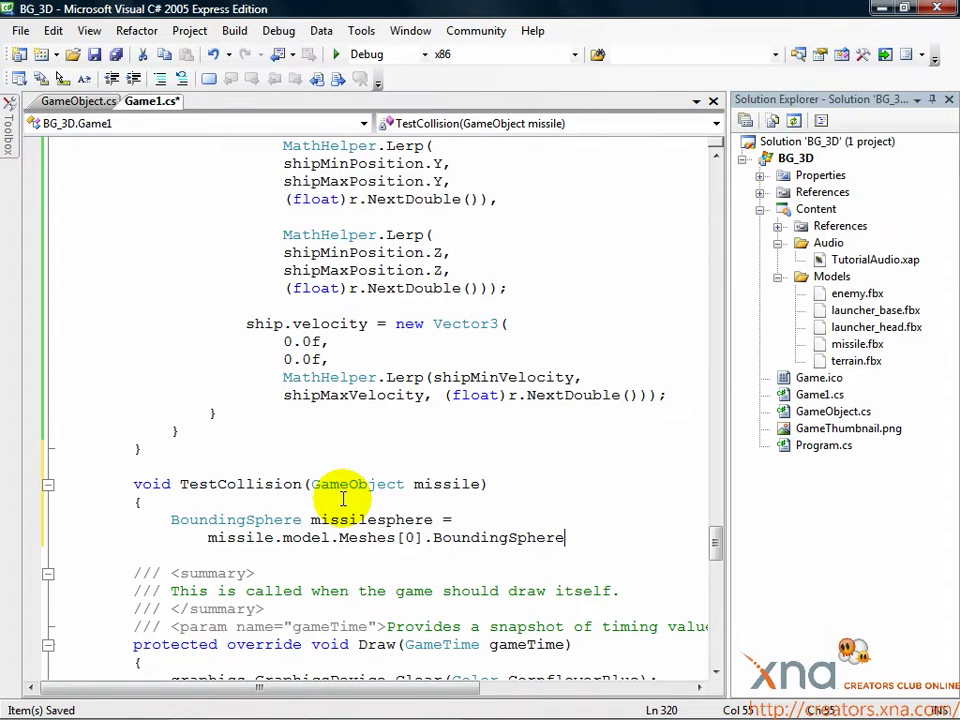
- Highlight BoundingSphere, the Meshes collection and the mesh's BoundingSphere property while explaining
double_click(236, 520)
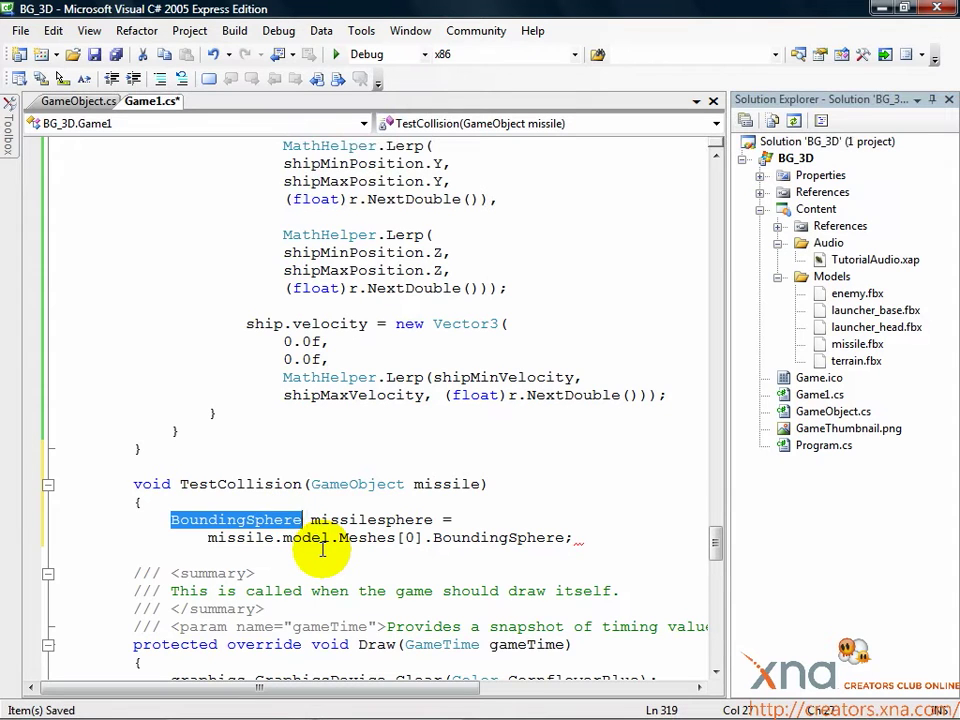
double_click(310, 536)
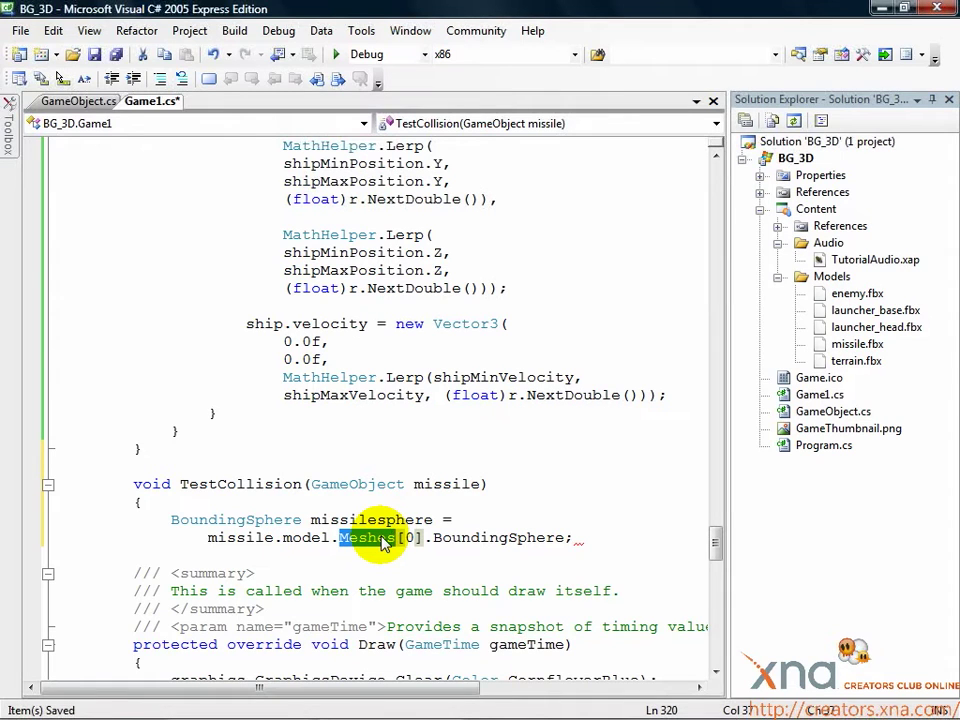
double_click(498, 536)
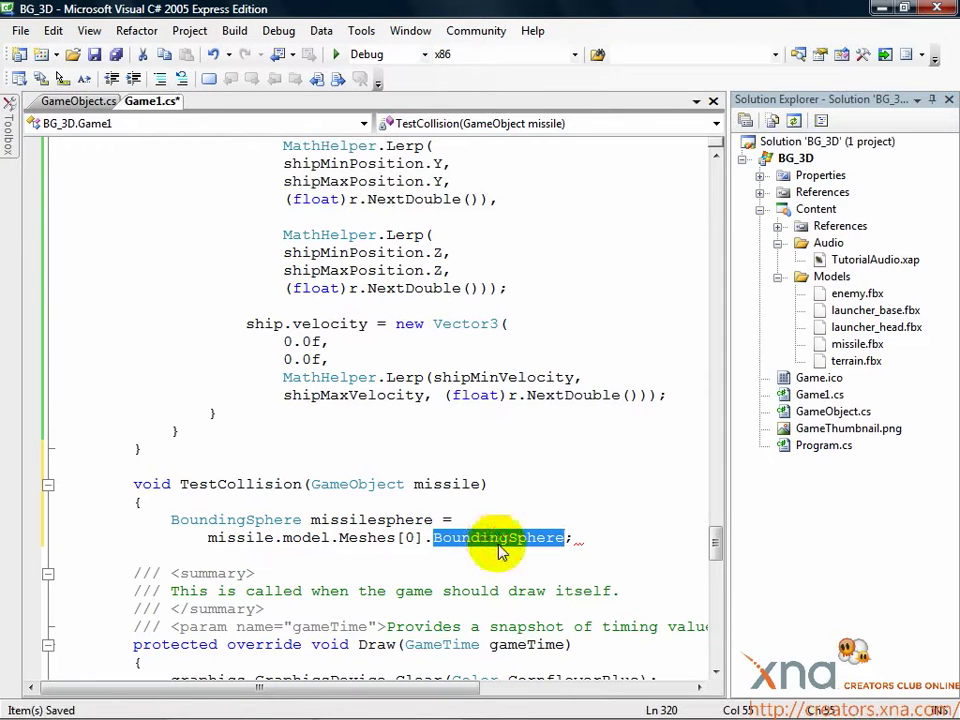
mouse_move(508, 556)
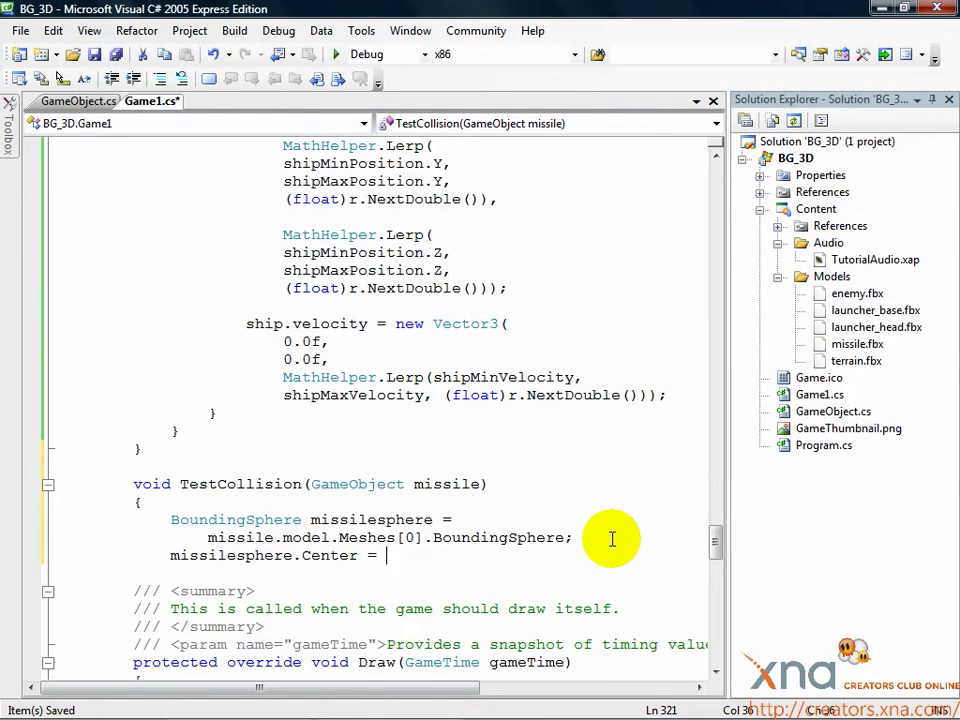
- Set missilesphere.Center to missile.position and scale its Radius by the missile's scale
text(missile.position;)
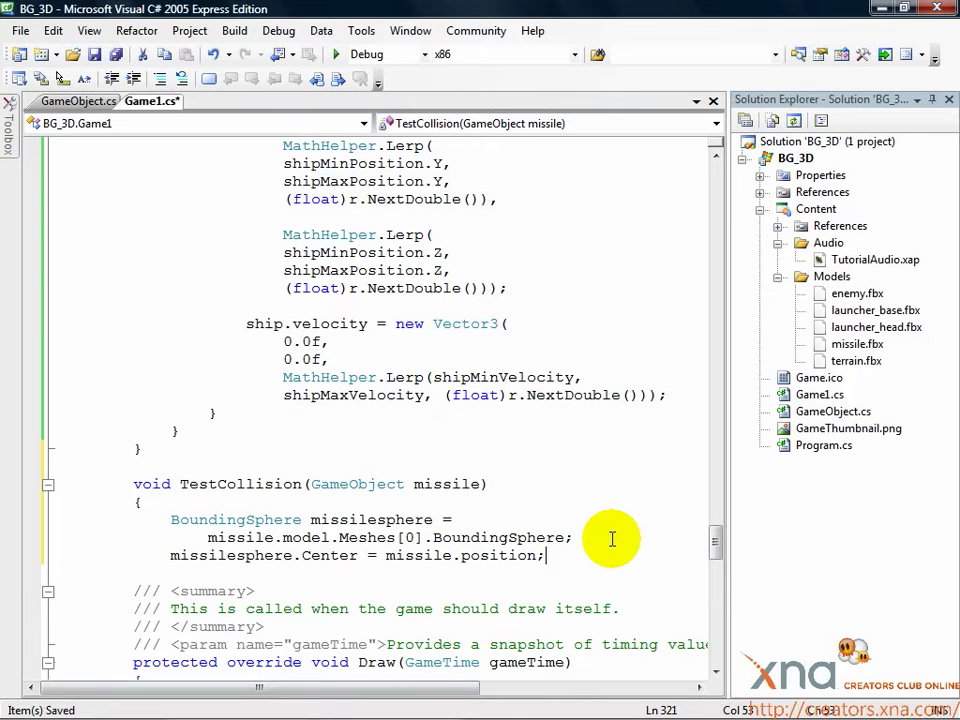
text(missilesphere.Radius *= missile.scale;)
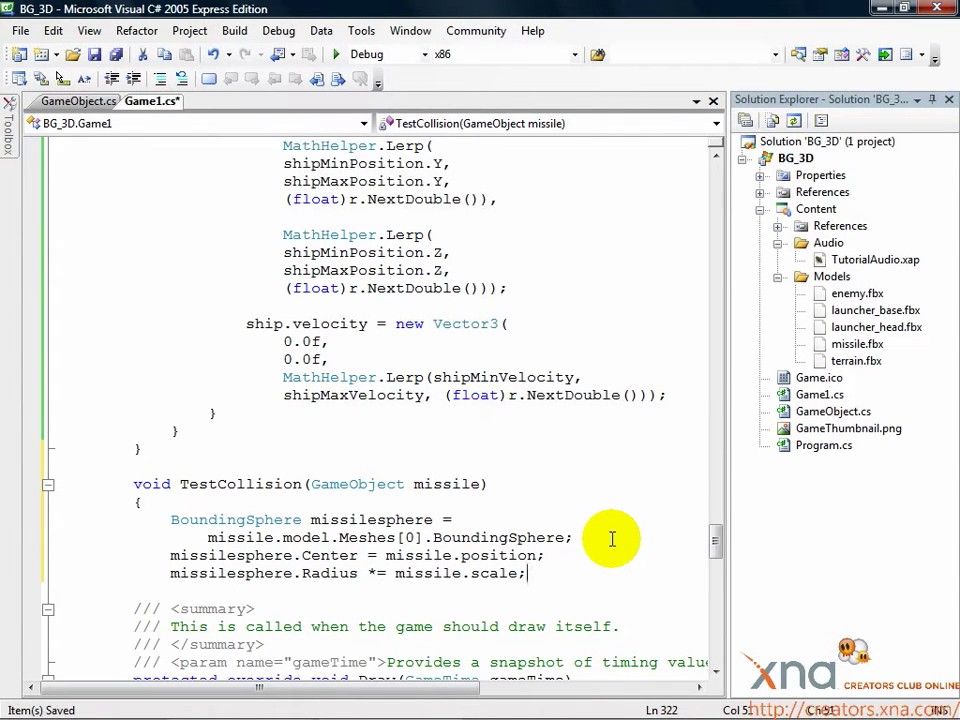
mouse_move(602, 532)
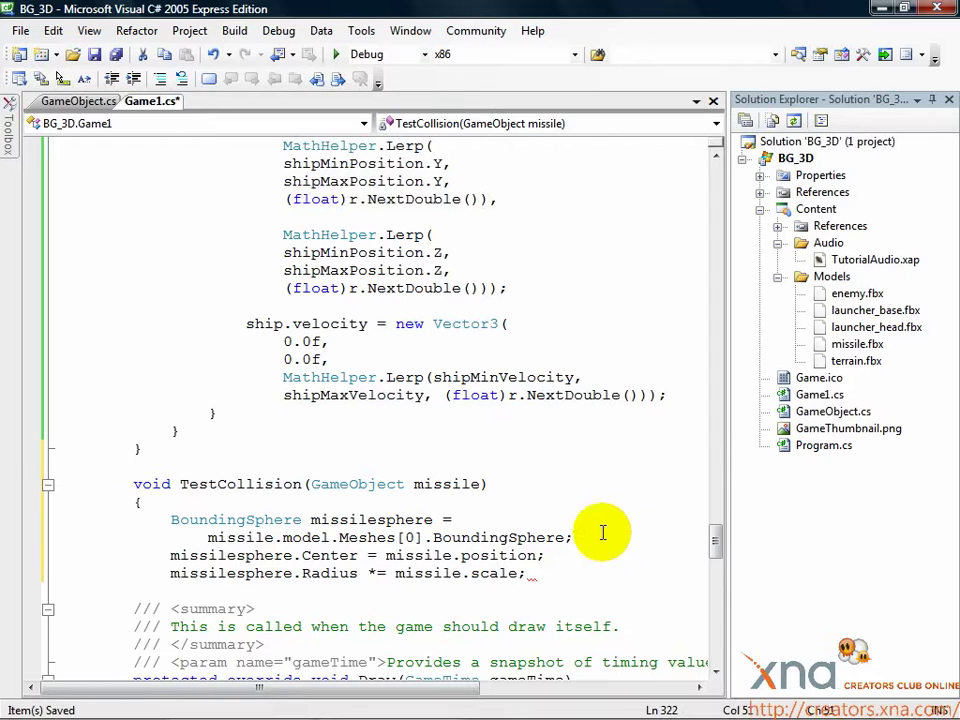
double_click(490, 556)
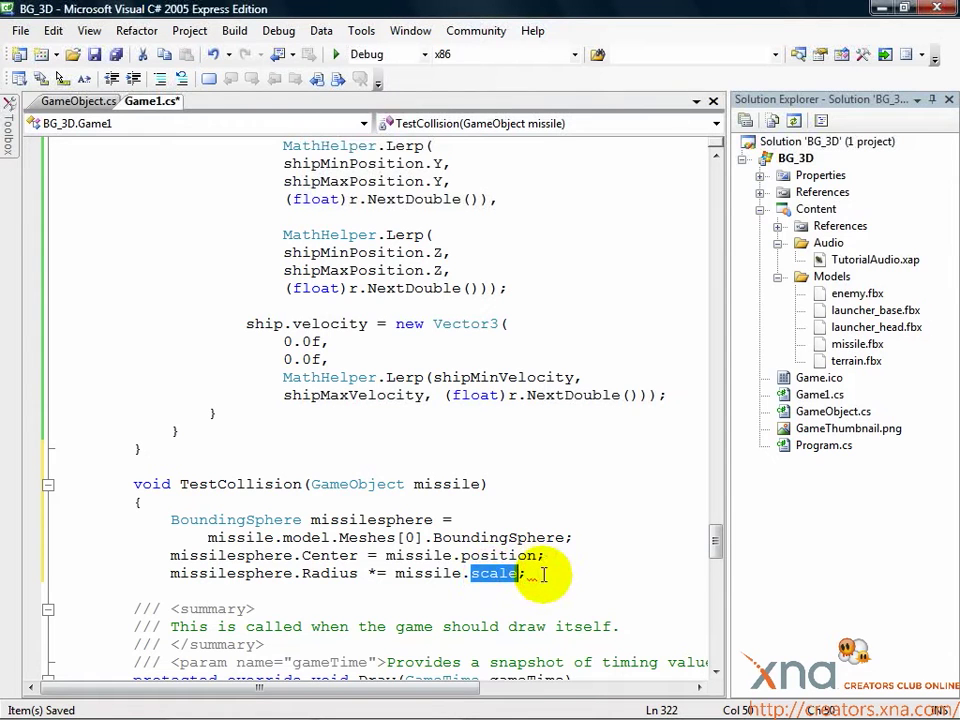
scroll(down, 3)
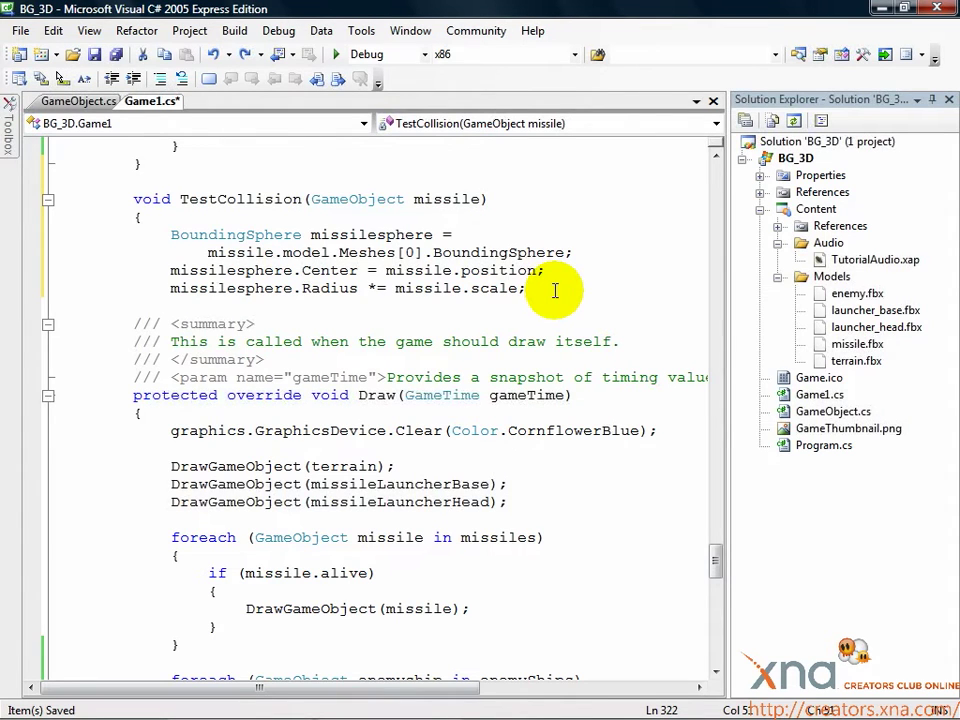
- Loop foreach(GameObject ship in enemyShips) and check if(ship.alive), highlighting alive
text(foreach(GameObject)
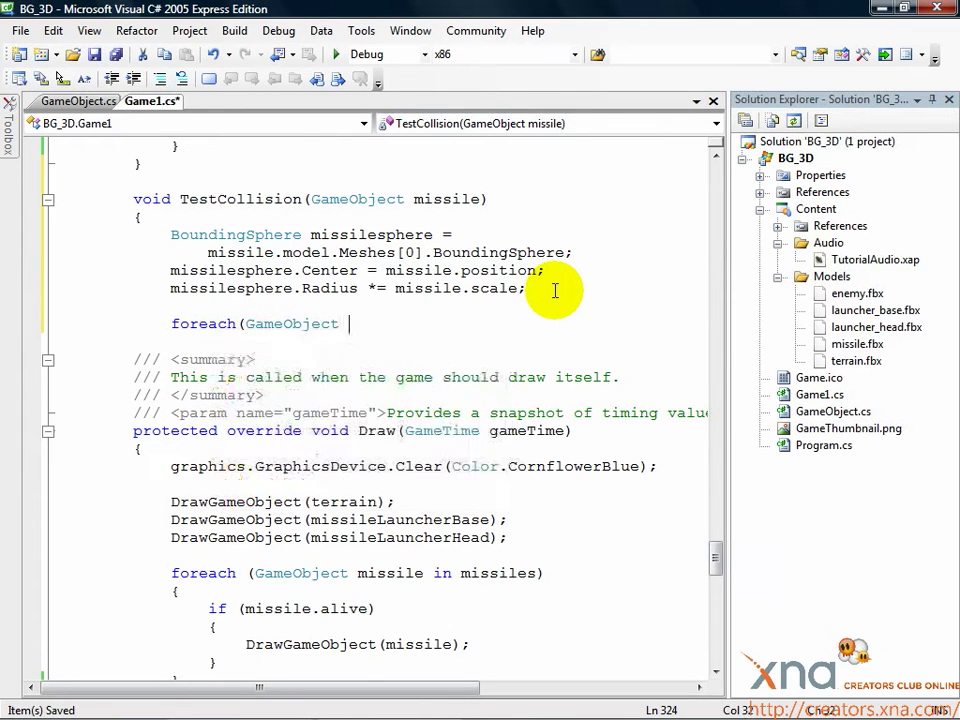
text(ship in enemyShips))
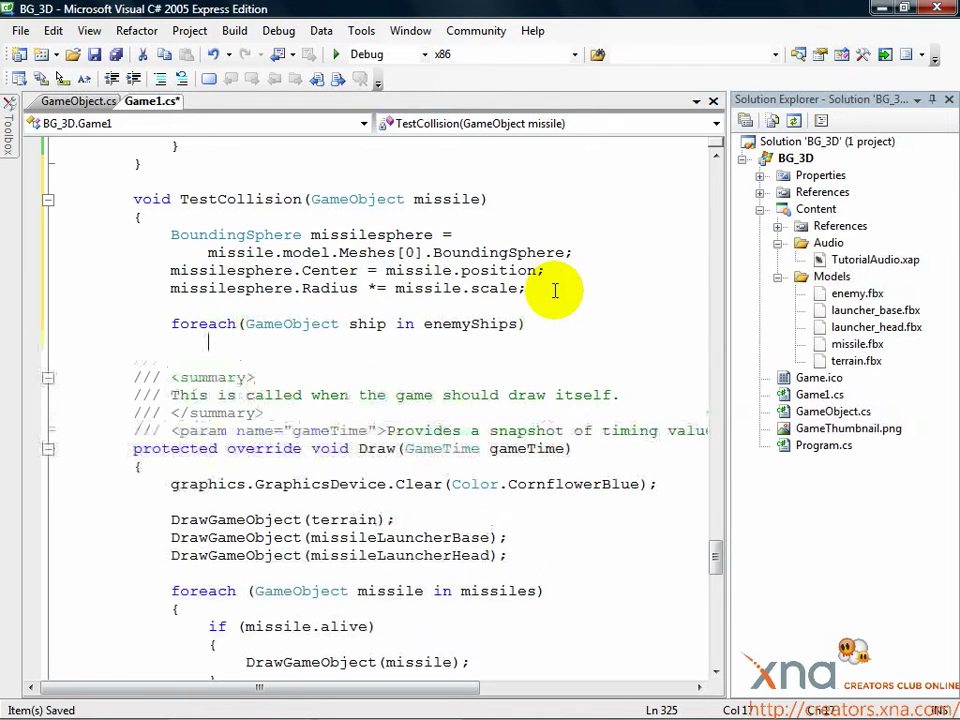
text(if(ship.alive)
text({)
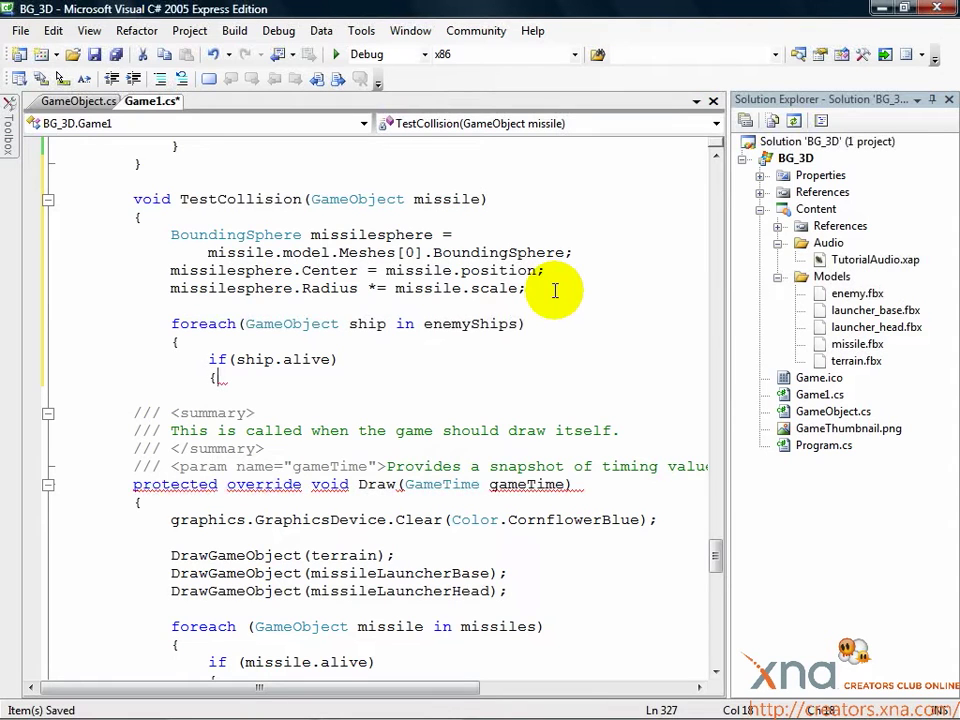
double_click(470, 324)
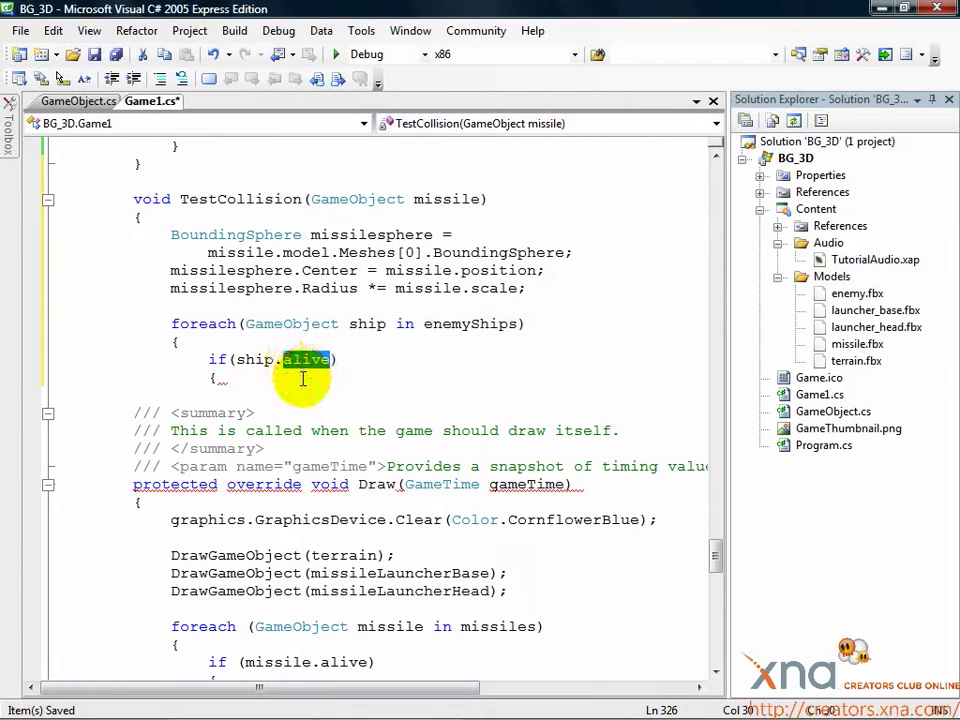
- Declare shipsphere from ship.model.Meshes[0].BoundingSphere, set its Center and multiply Radius by ship.scale
click(216, 378)
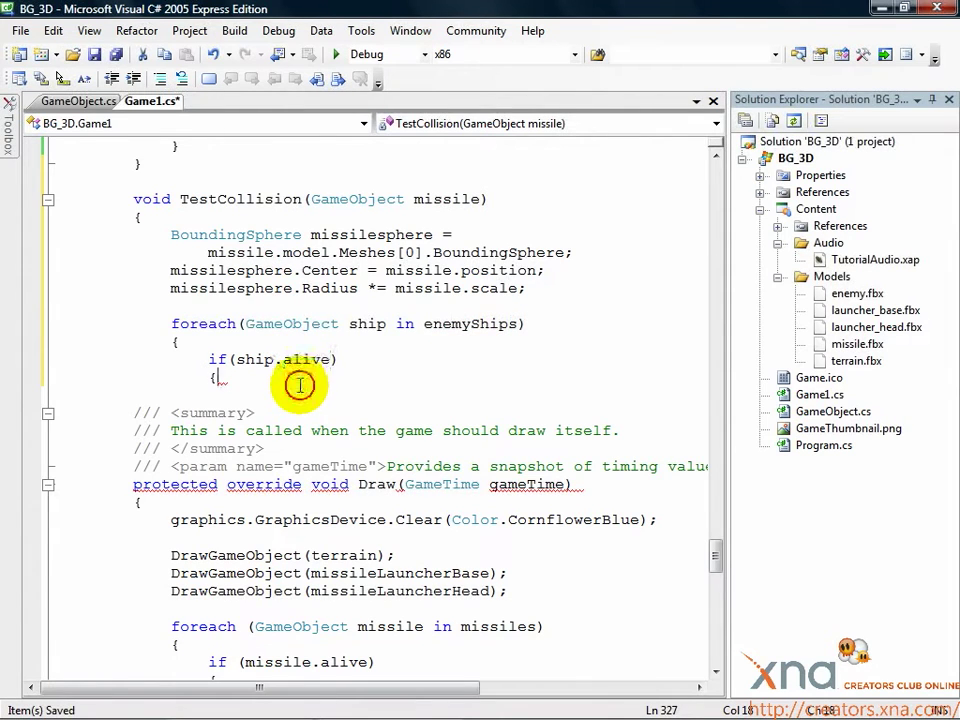
text(BoundingSphere sh)
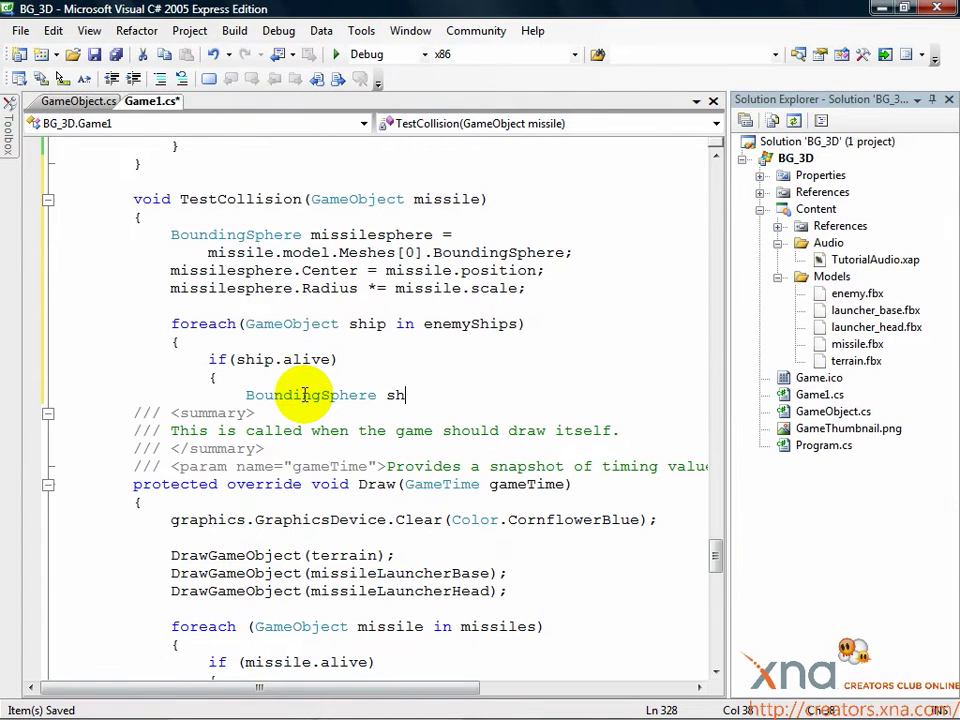
text(ipsphere)
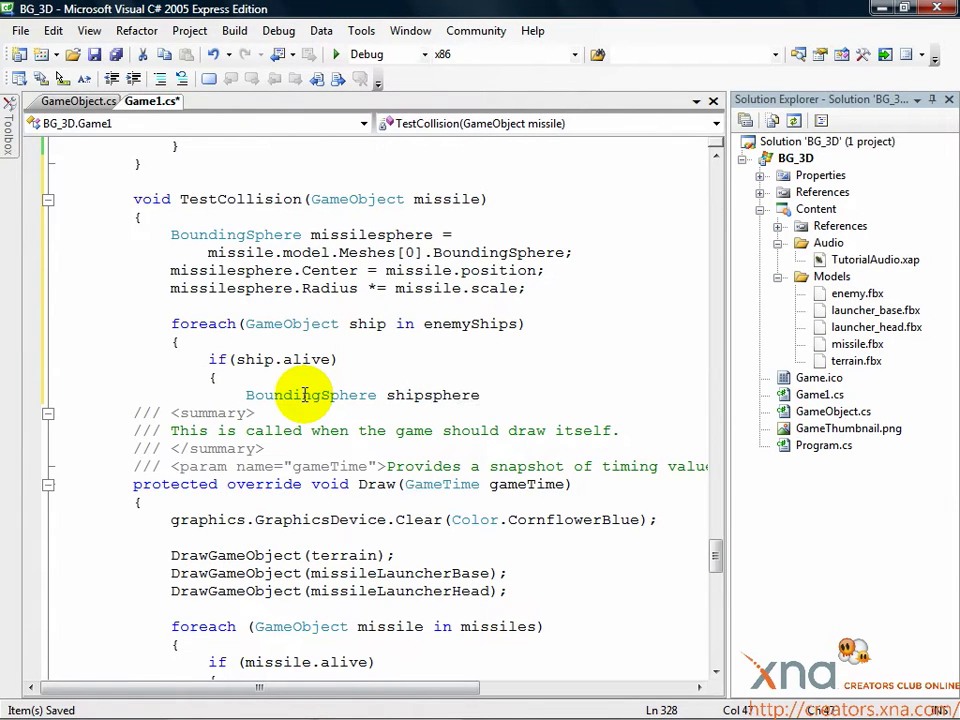
text(ship.model.Meshes[0].BoundingSphere)
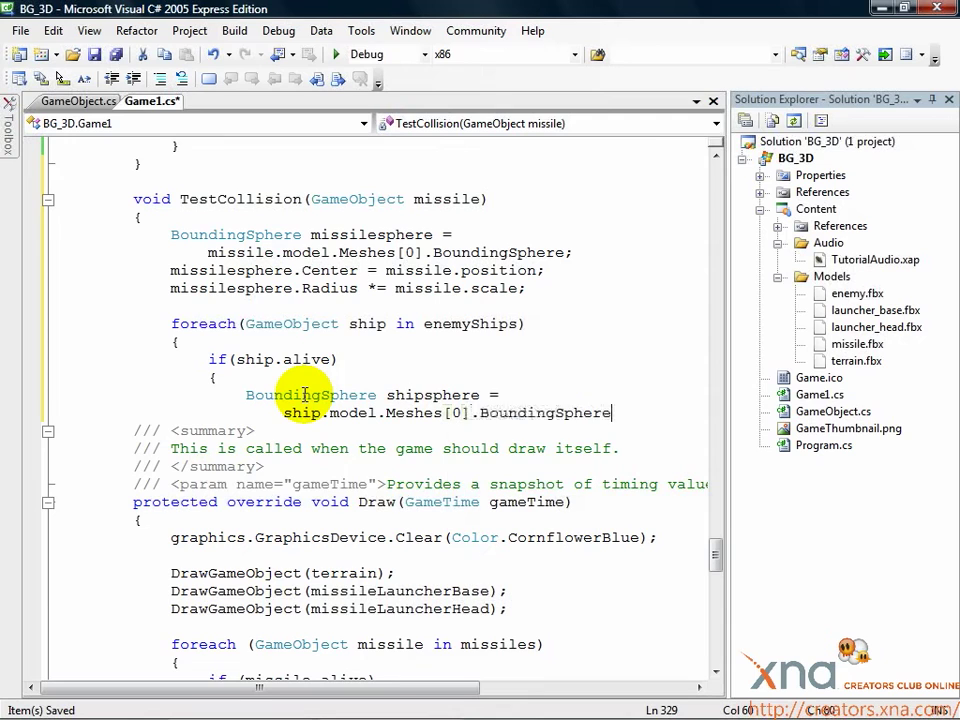
text(;)
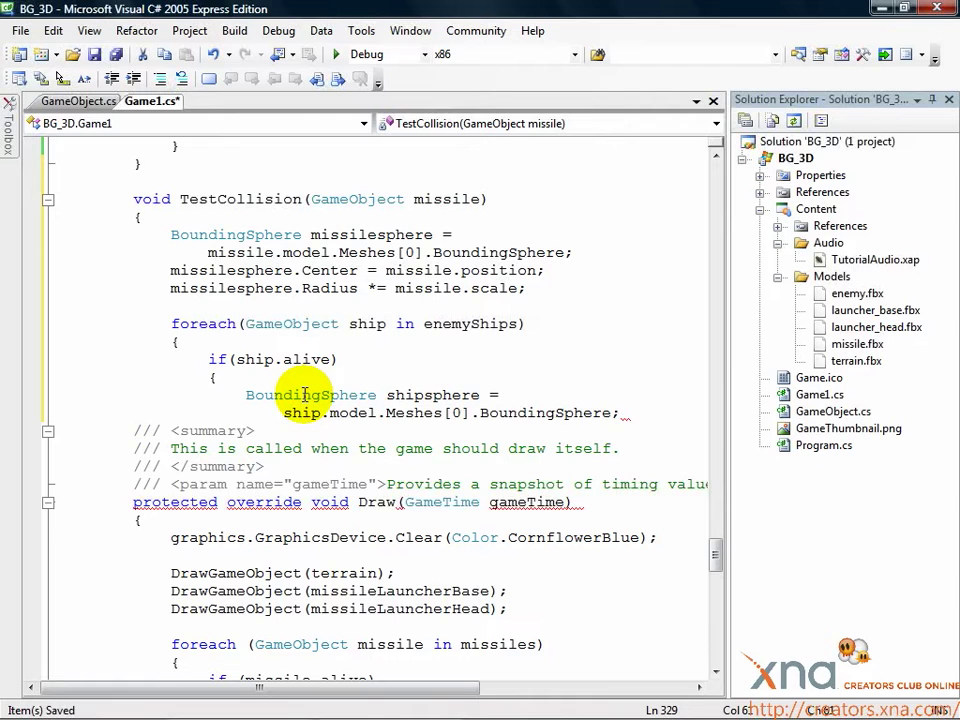
text(shipsphere.Center = ship.position;)
text(shipsphere.Radius)
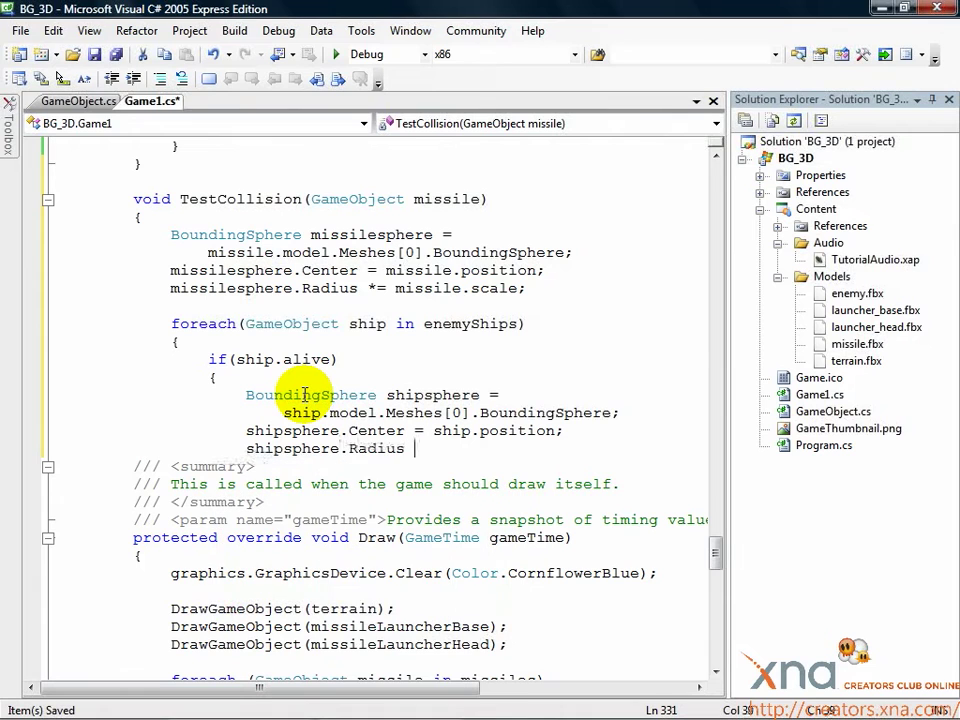
text(*= ship.scale;)
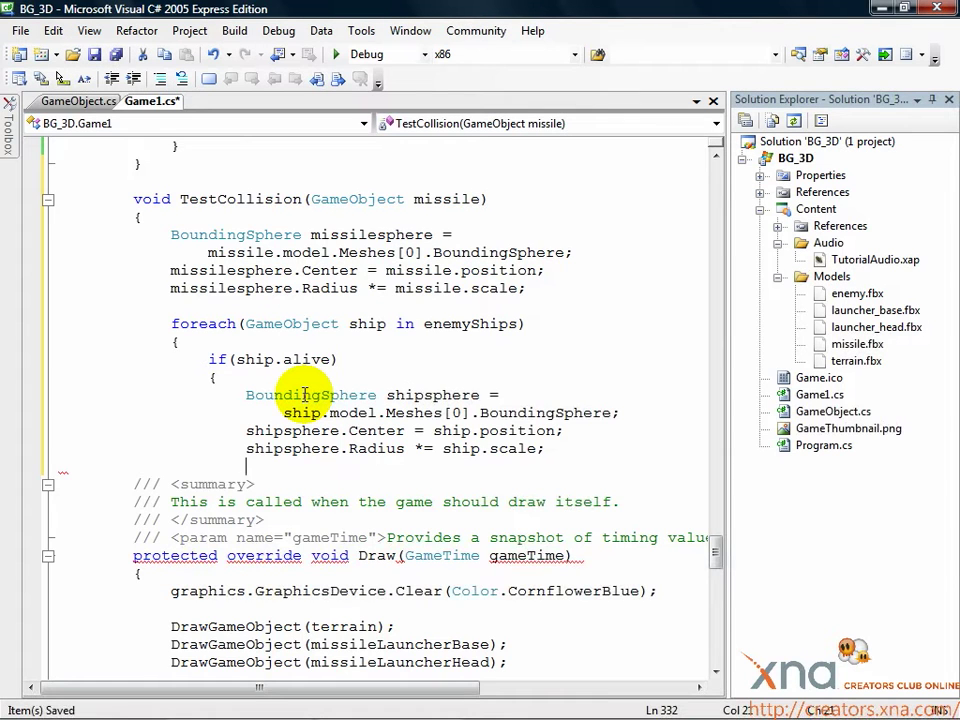
- Add if(shipsphere.Intersects(missilesphere)) with an opening brace for the hit case
text(if(shipsphere.Intersects(missilesphere)
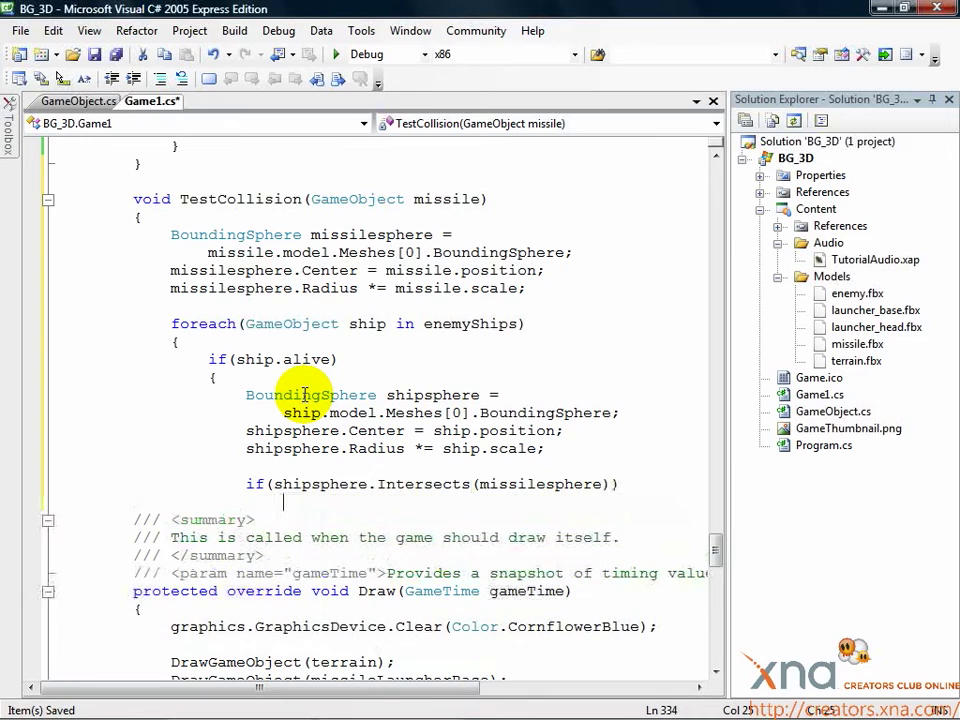
text({)
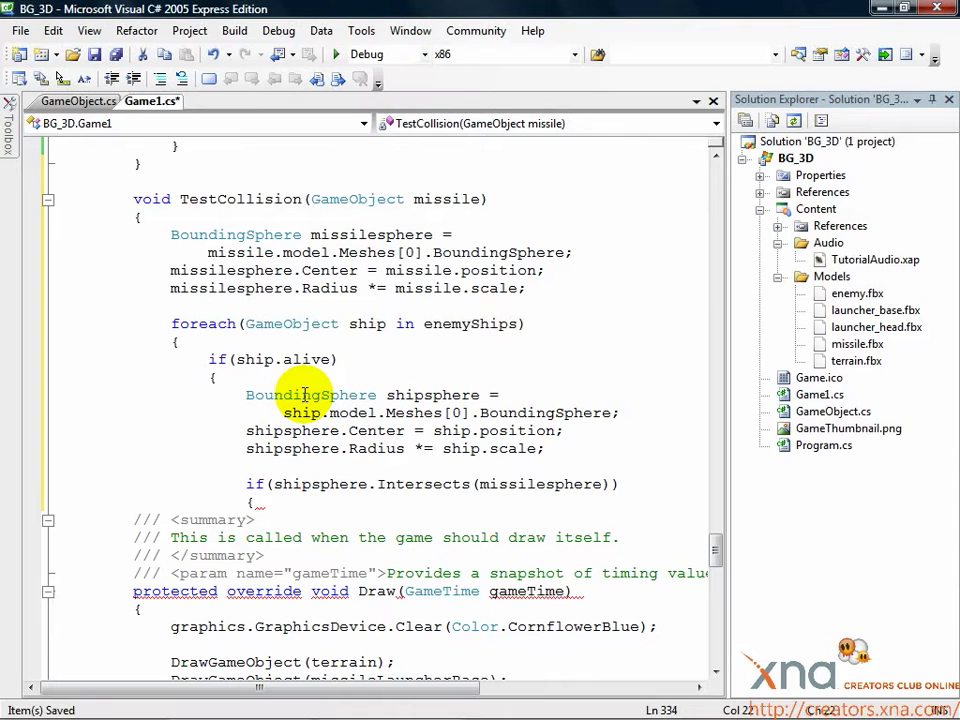
double_click(424, 484)
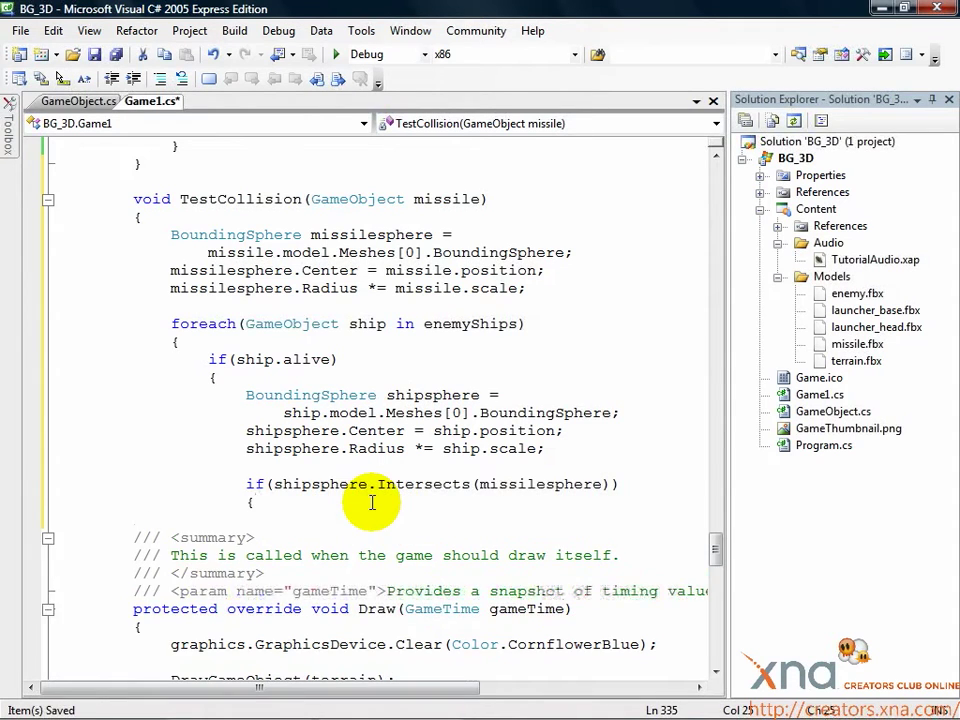
- On a hit play the "explosion" cue, set missile.alive and ship.alive to false, and break
text(soundBank.PlayCue)
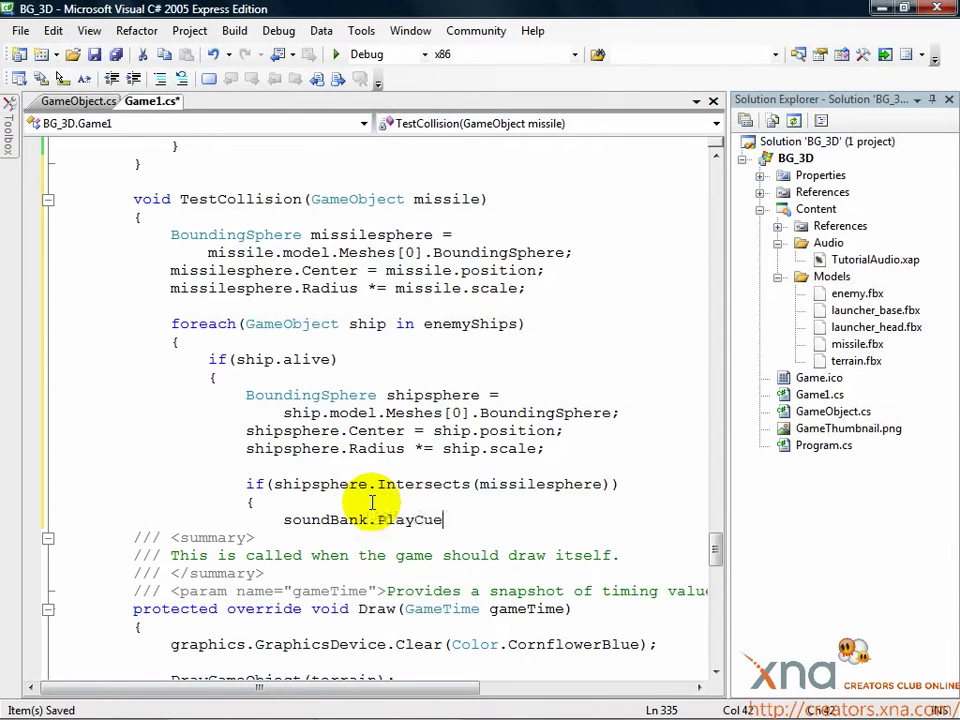
text(("explosion");)
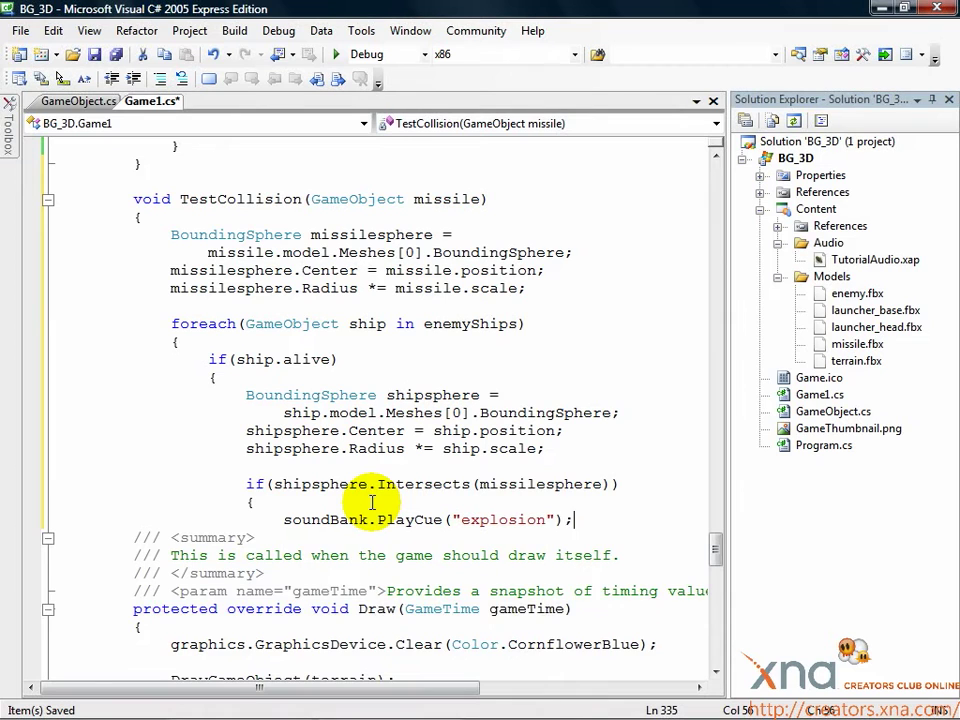
text(missile.alive = false;)
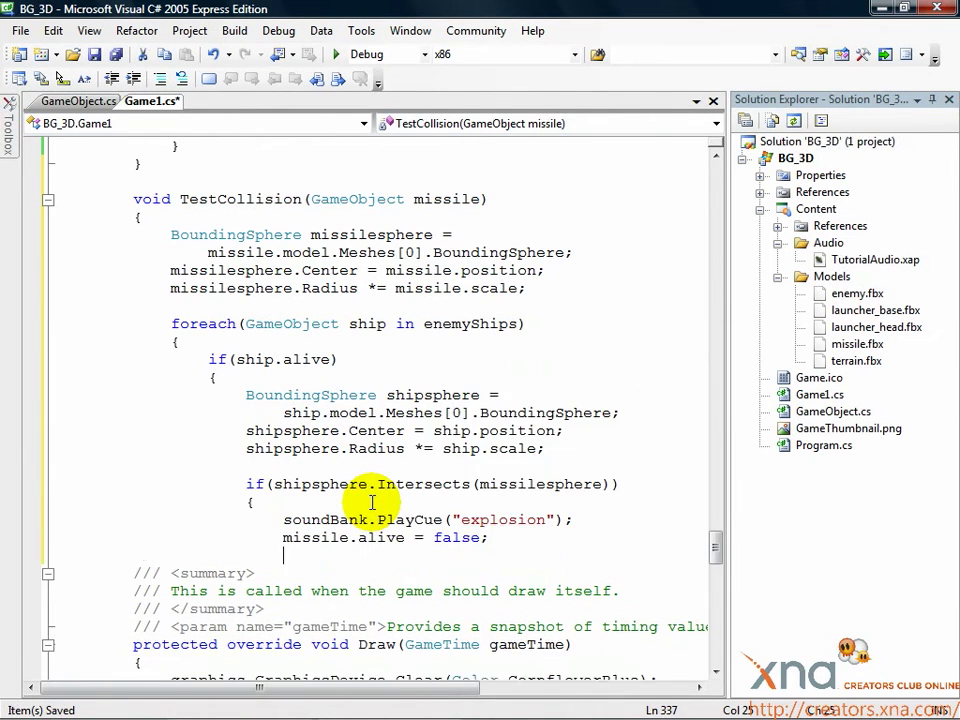
text(ship.alive = false;)
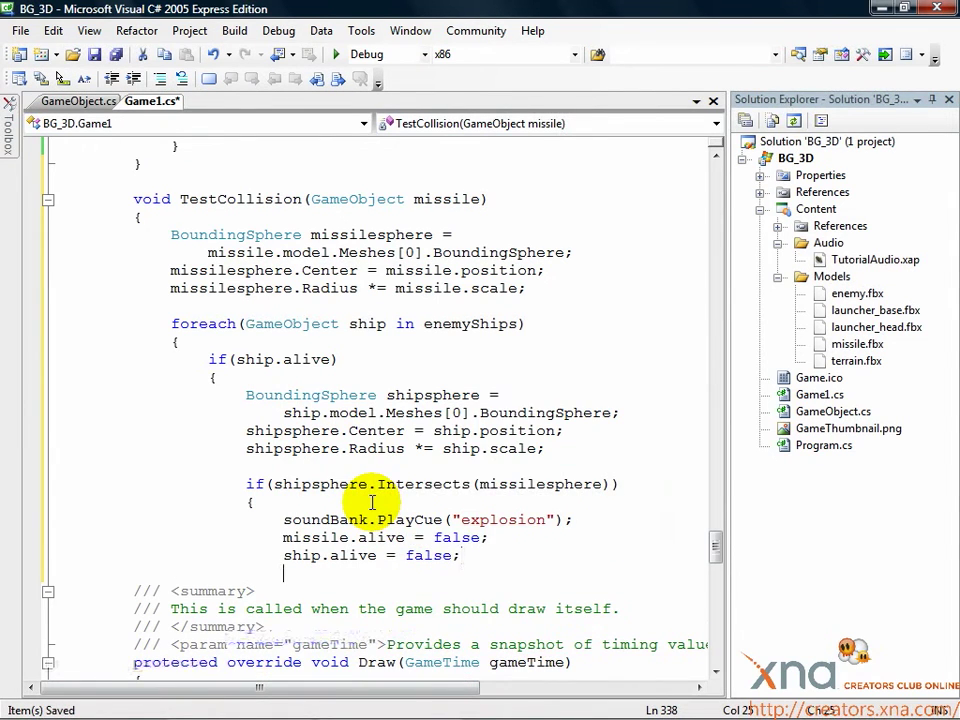
text(break;)
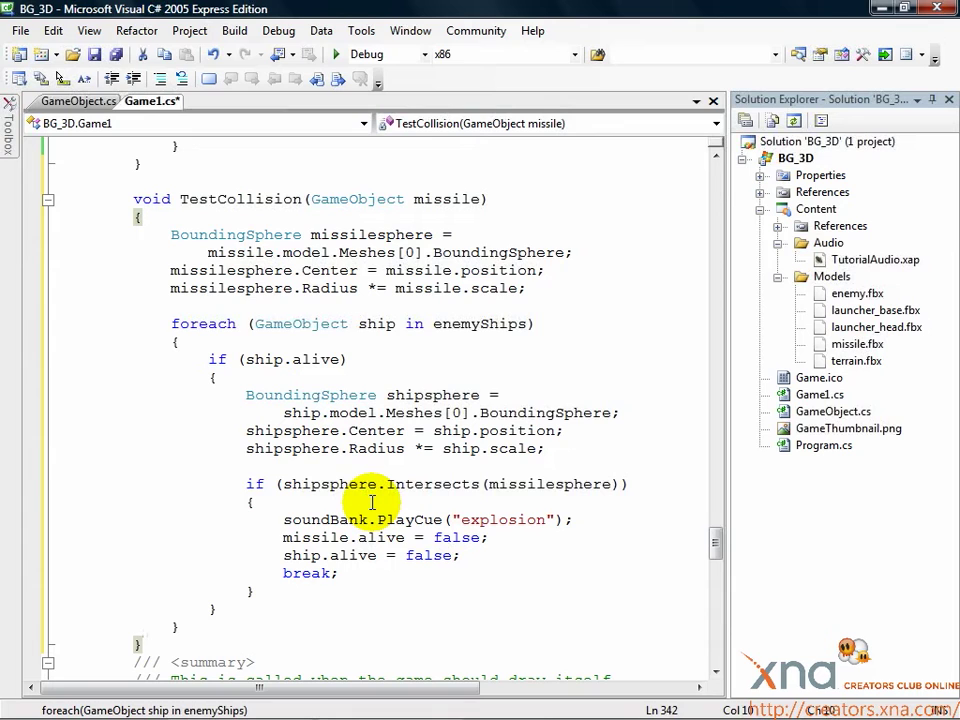
mouse_move(432, 578)
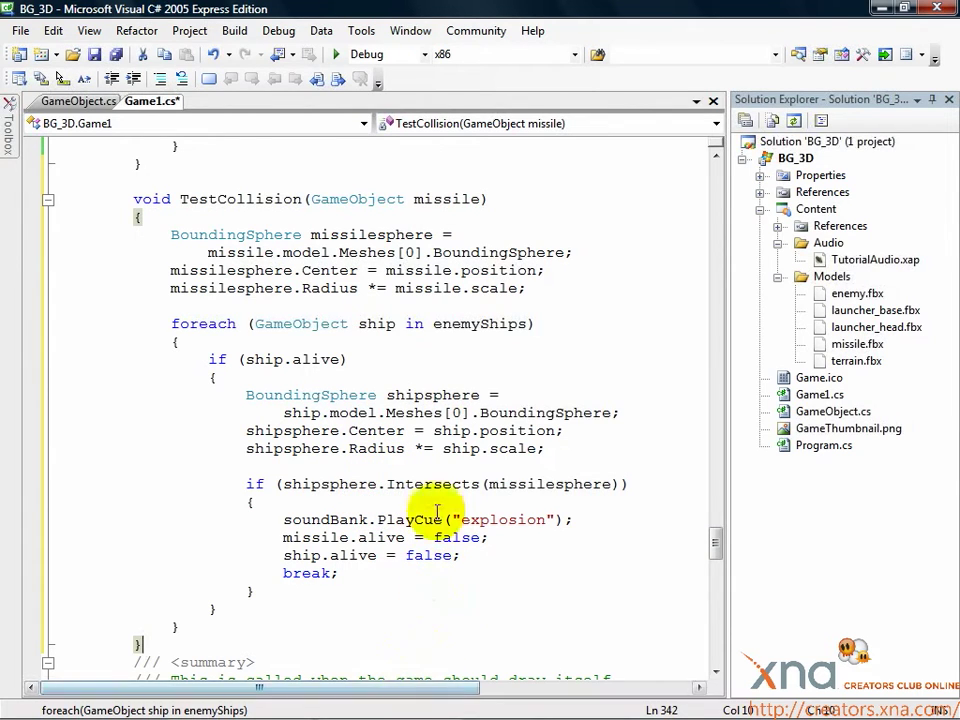
mouse_move(336, 54)
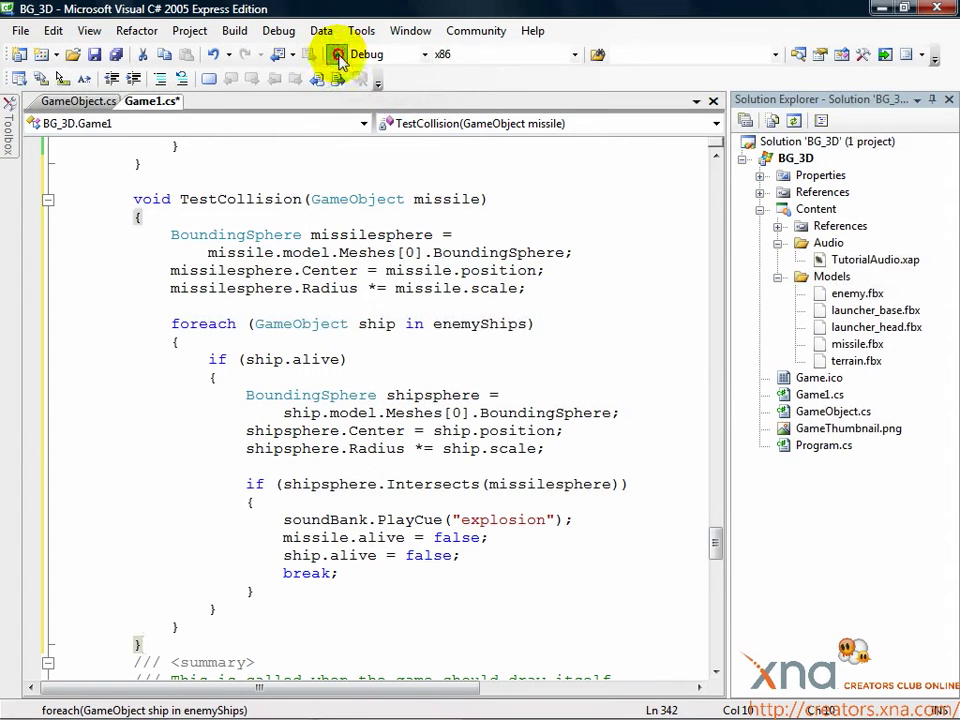
click(336, 54)
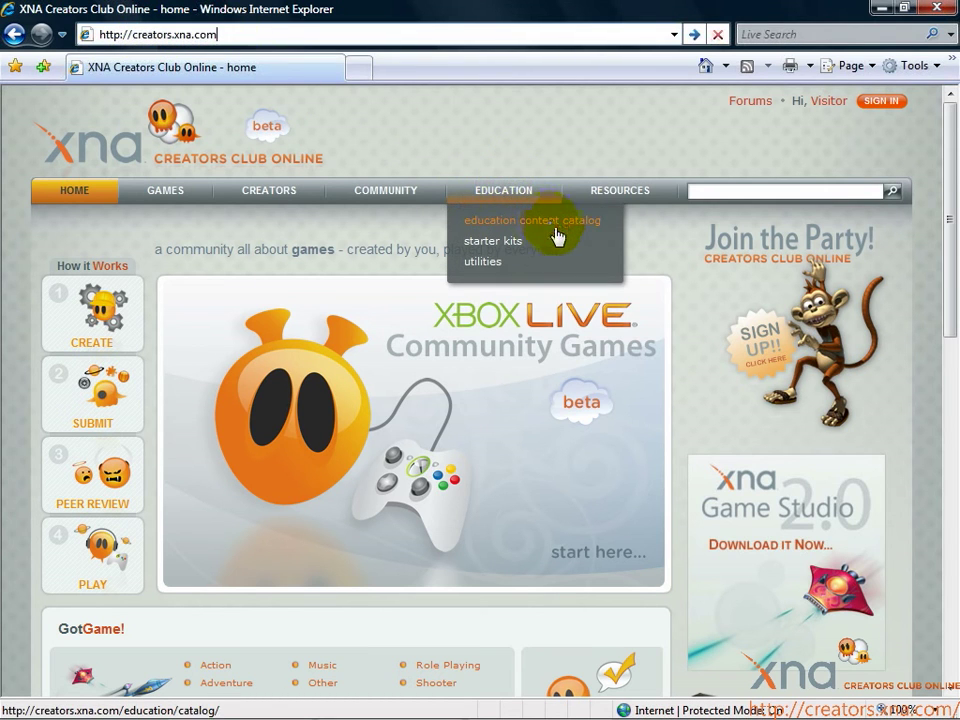
- Browse the education content catalog, the Fuzzy Logic sample and the starter kits page
click(532, 220)
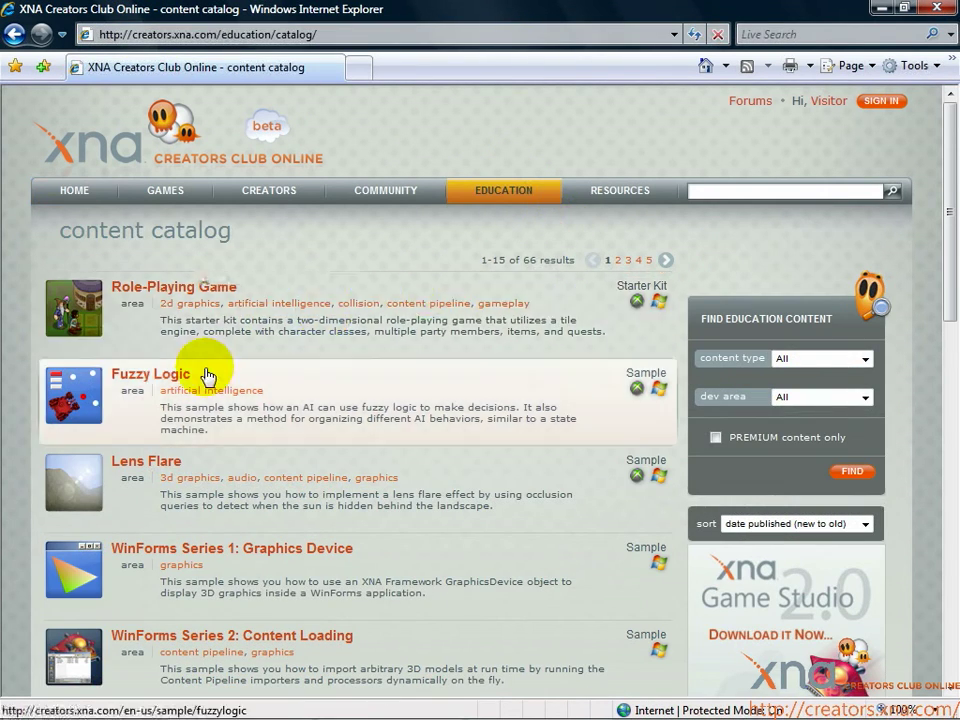
click(152, 374)
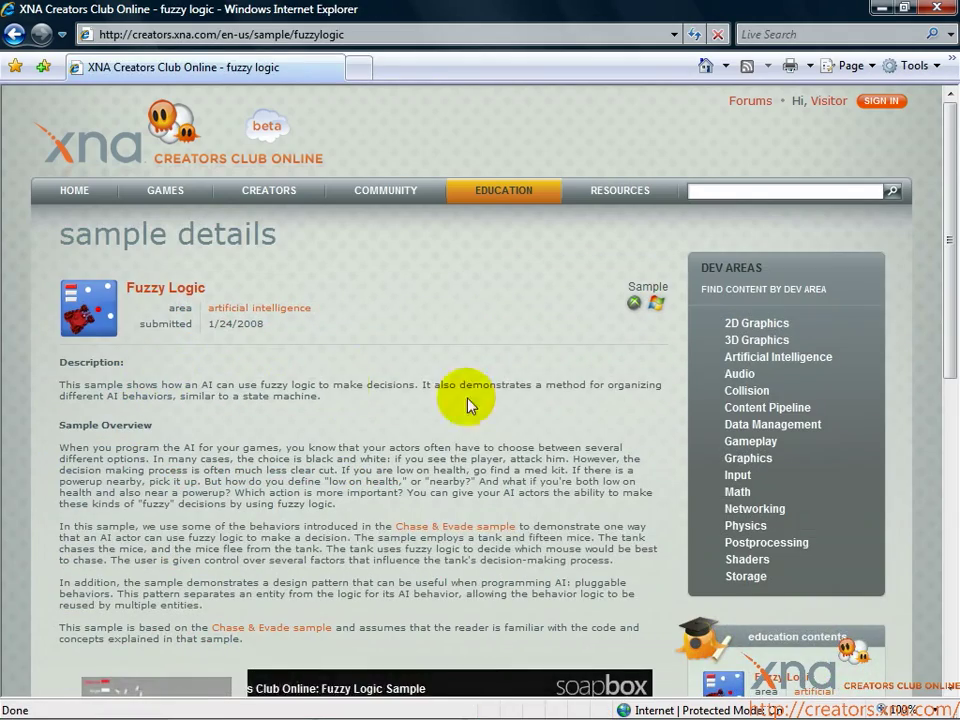
scroll(down, 3)
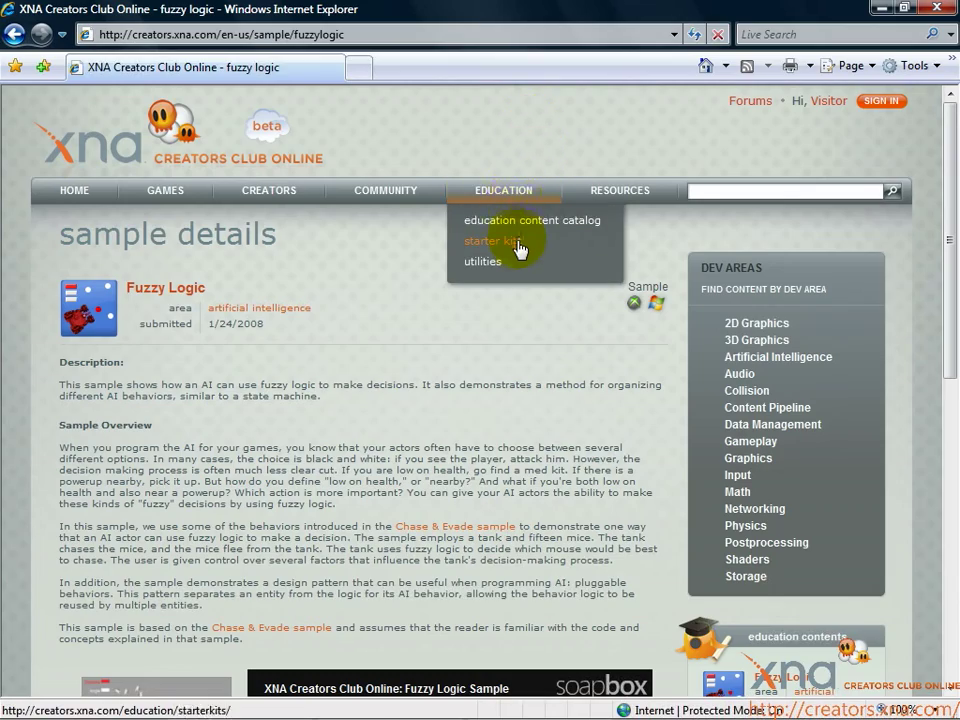
click(492, 240)
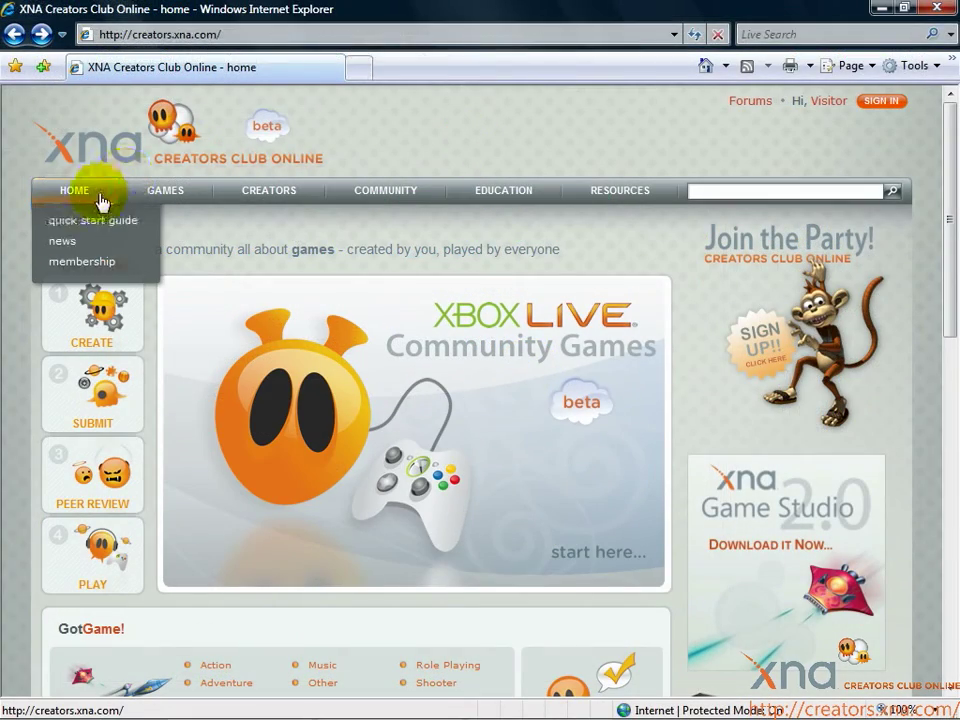
- View the membership page comparing Visitor, Registered and Premium memberships
click(80, 260)
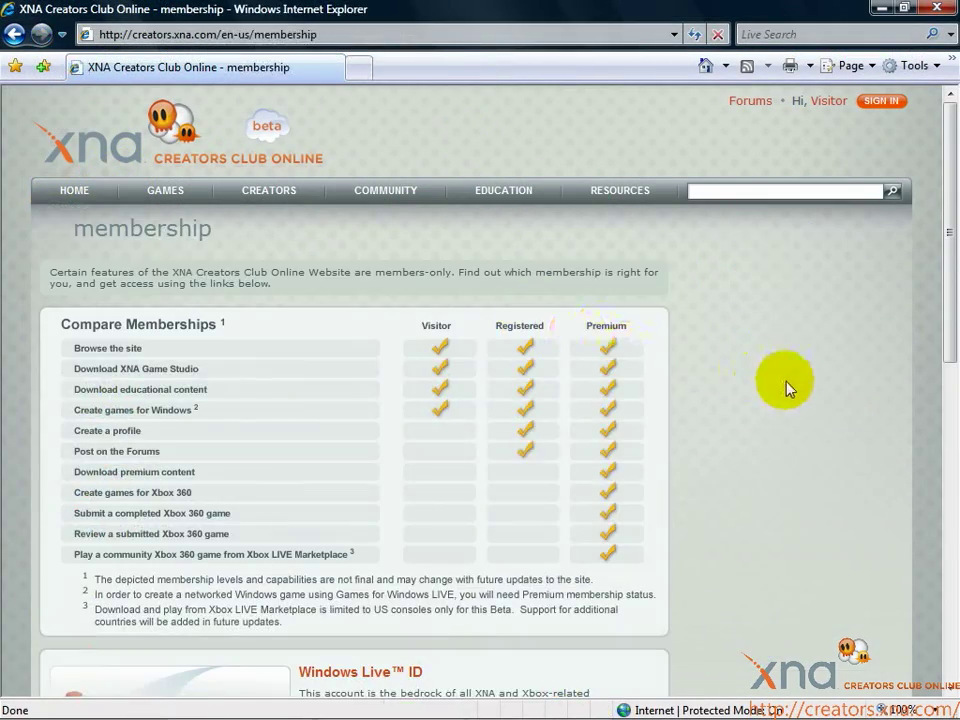
scroll(down, 3)
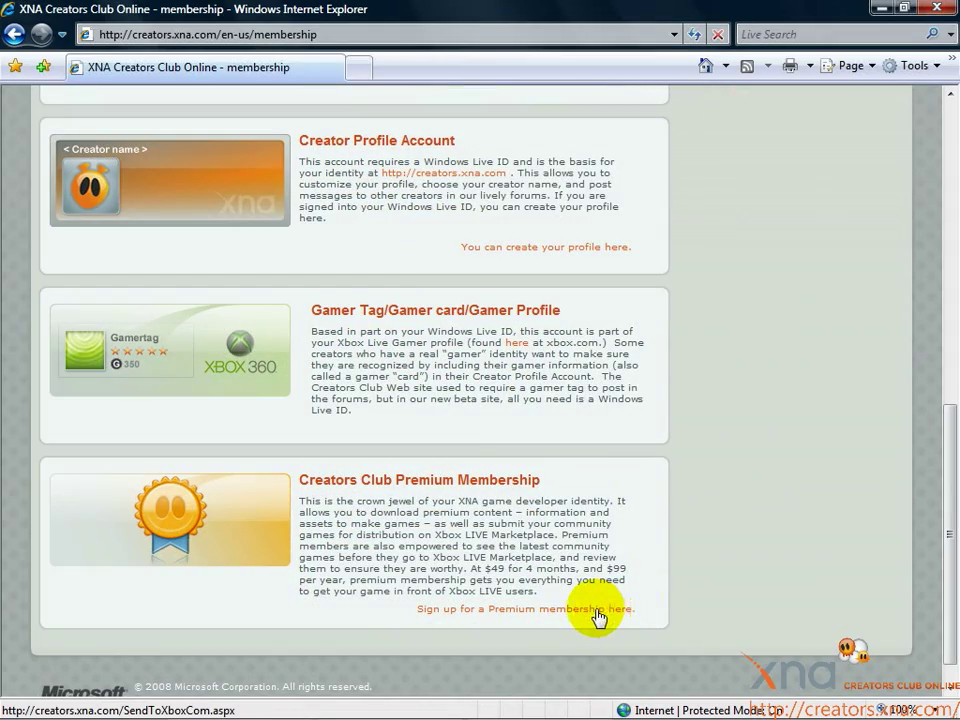